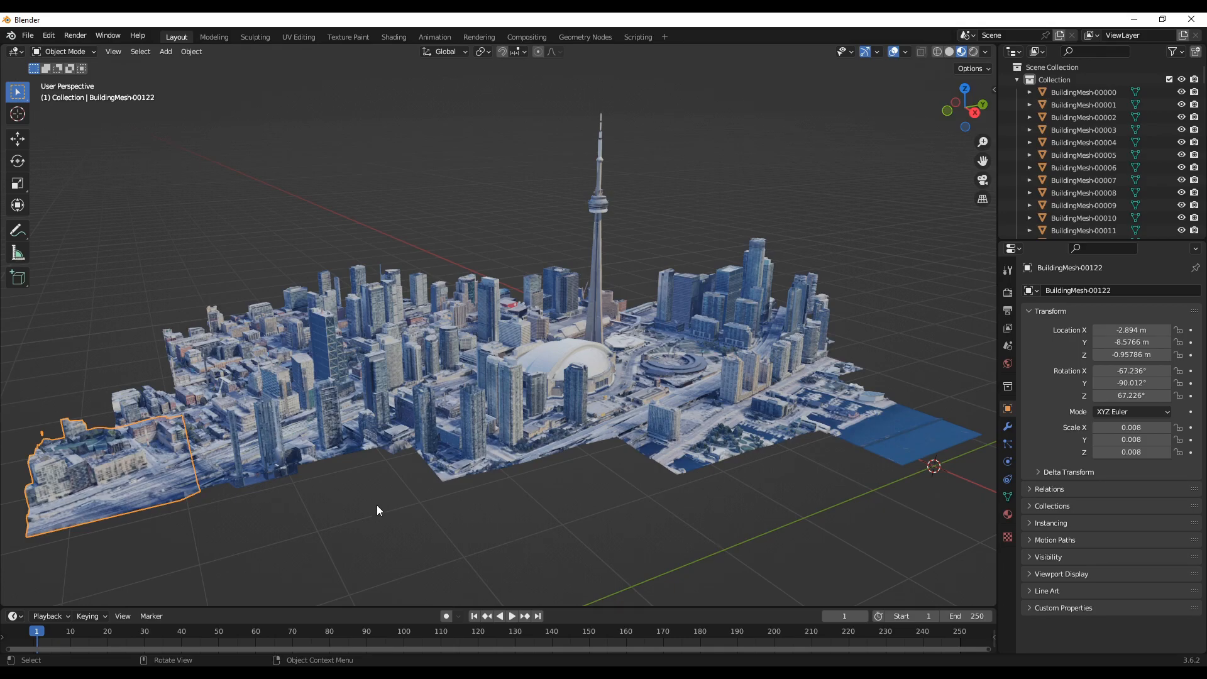
# - Inspect the imported city mesh, selecting a building near the domed stadium, and switch to the Scripting workspace
pyautogui.moveTo(377, 511); pyautogui.dragTo(388, 510)
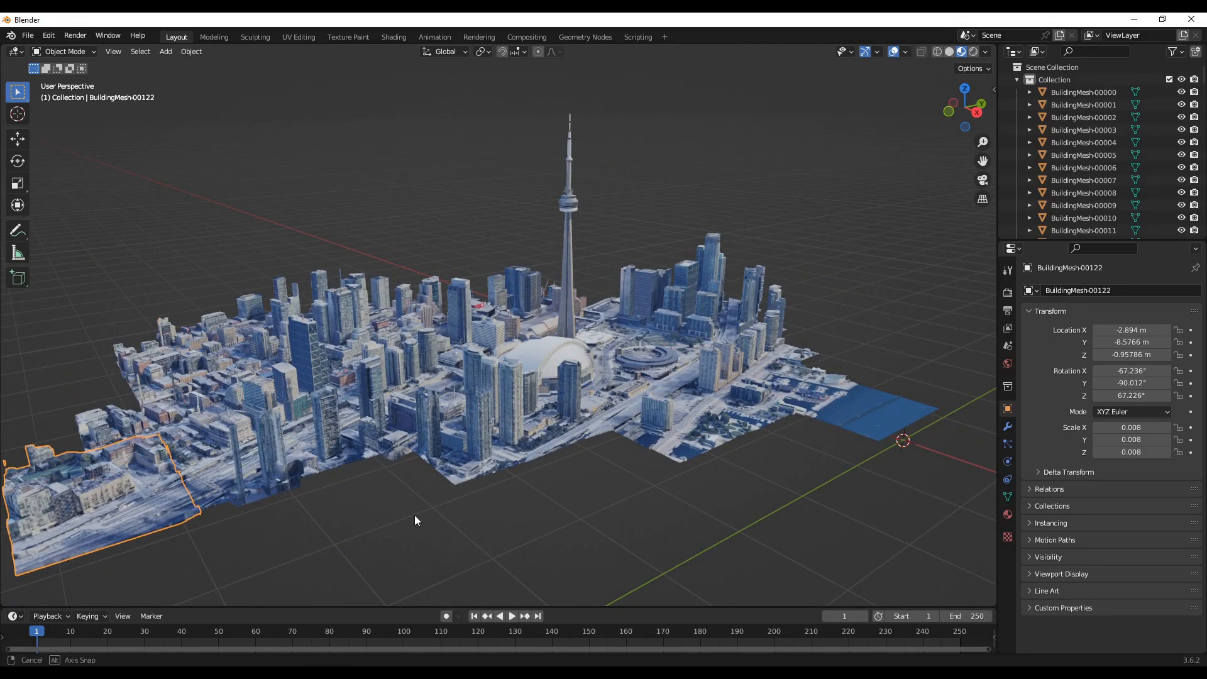
pyautogui.moveTo(416, 520); pyautogui.dragTo(398, 511)
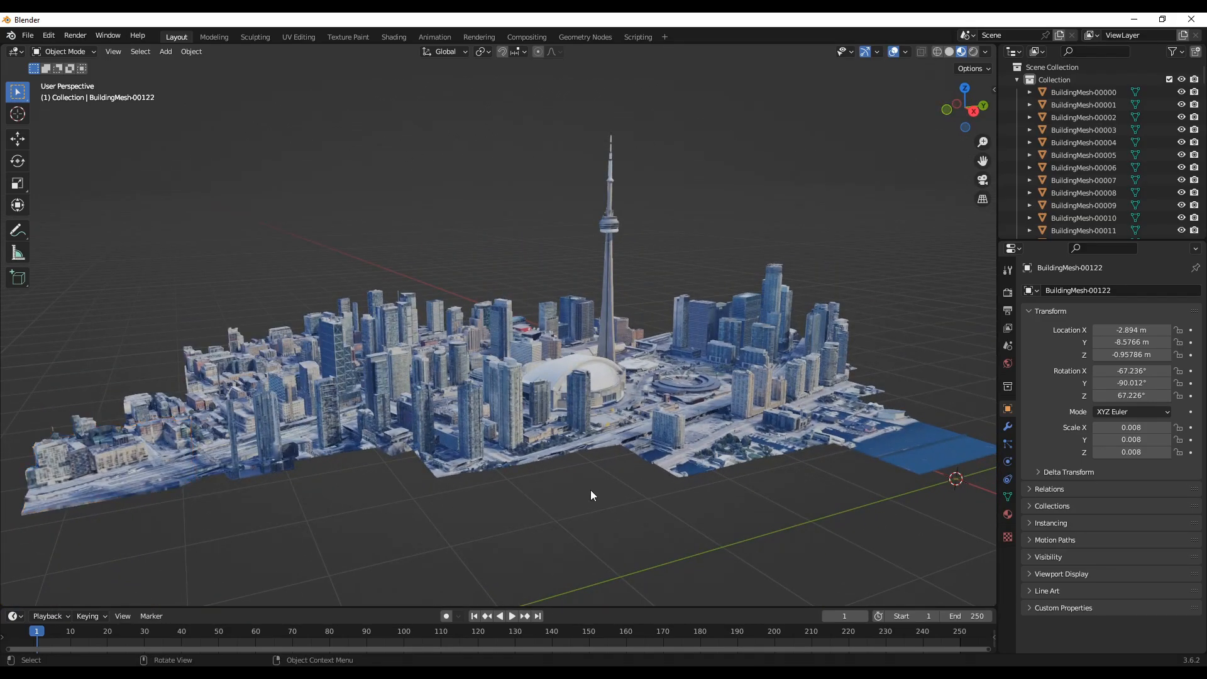
pyautogui.moveTo(592, 495); pyautogui.dragTo(482, 502)
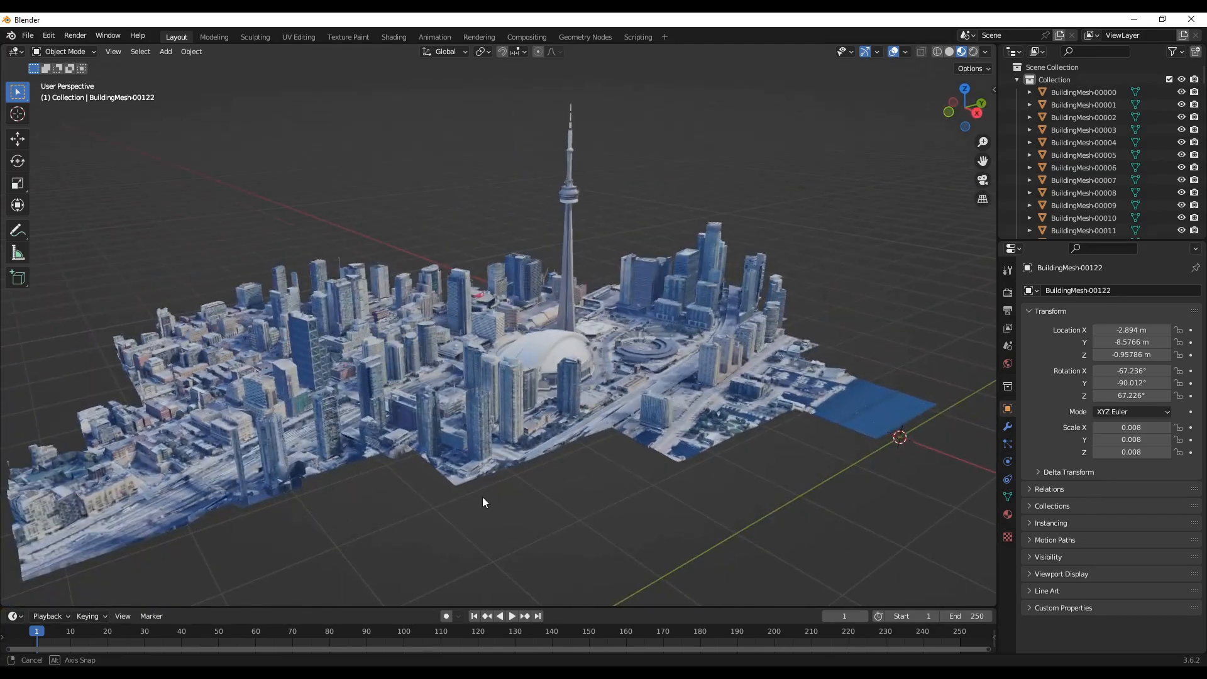
pyautogui.moveTo(485, 502); pyautogui.dragTo(516, 481)
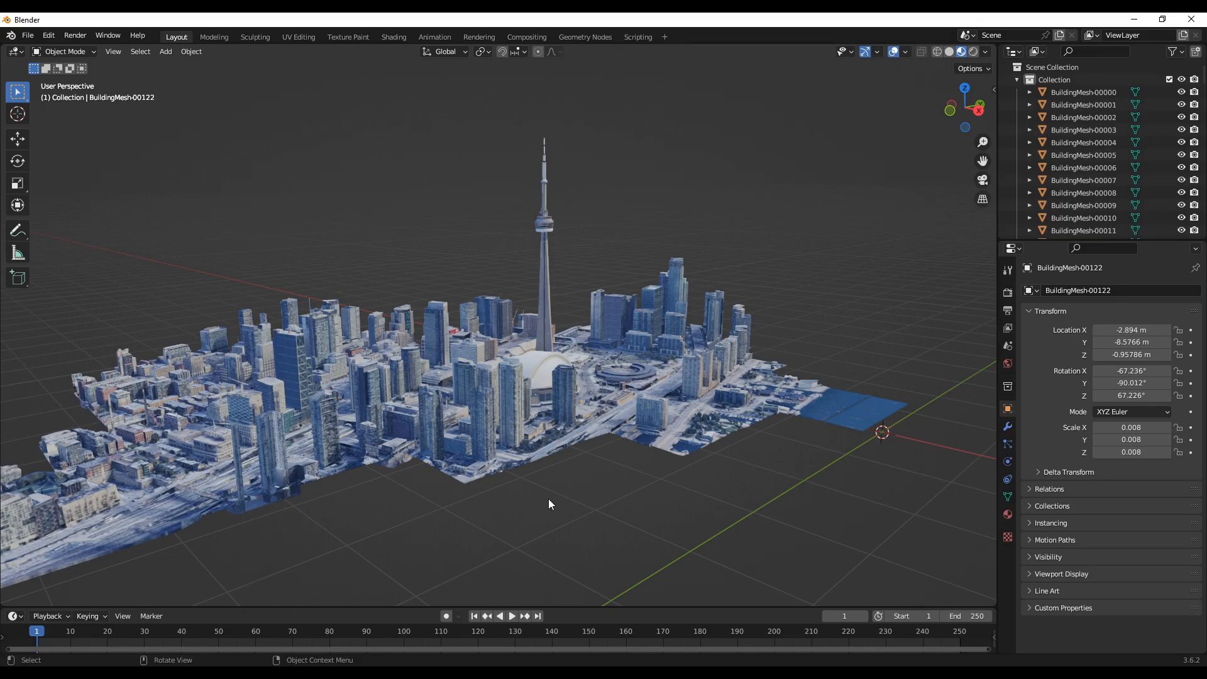
pyautogui.moveTo(620, 493)
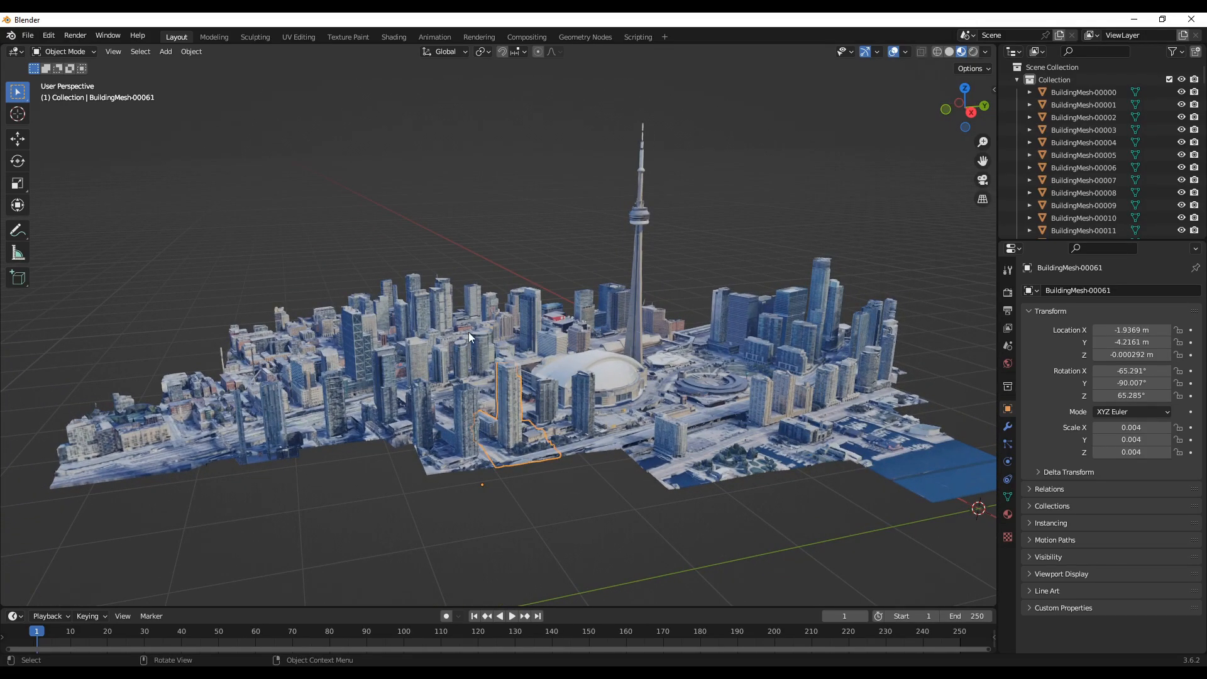
pyautogui.click(739, 330)
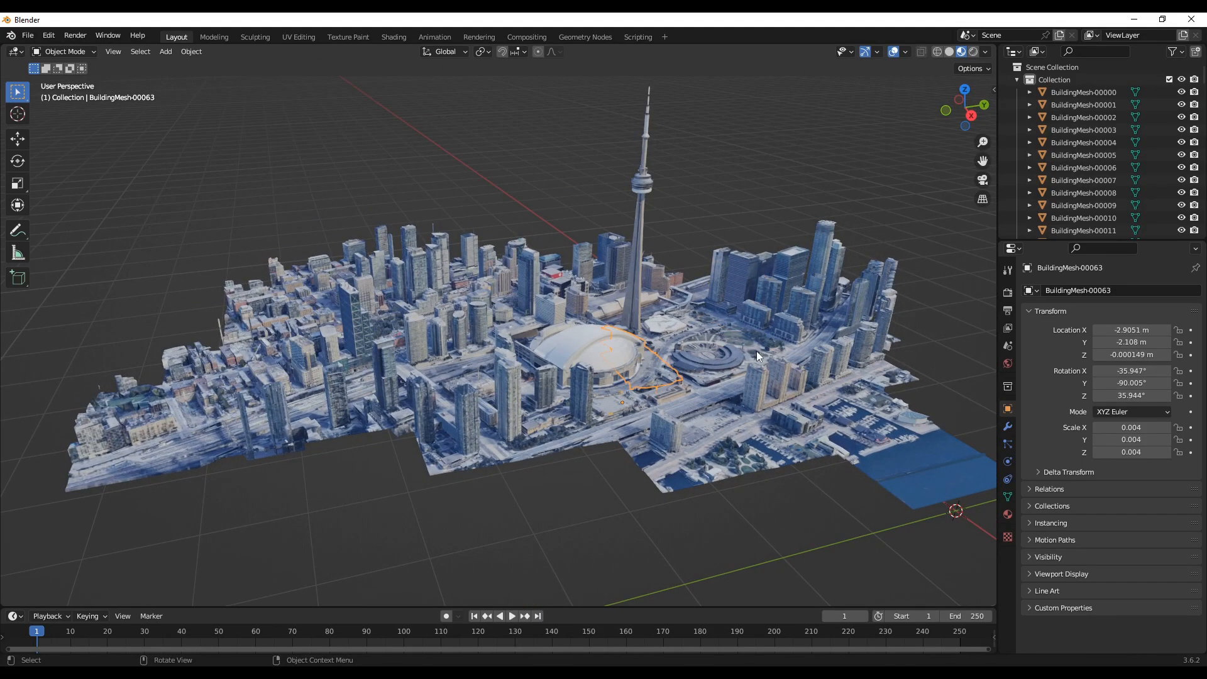
pyautogui.moveTo(755, 354); pyautogui.dragTo(447, 458)
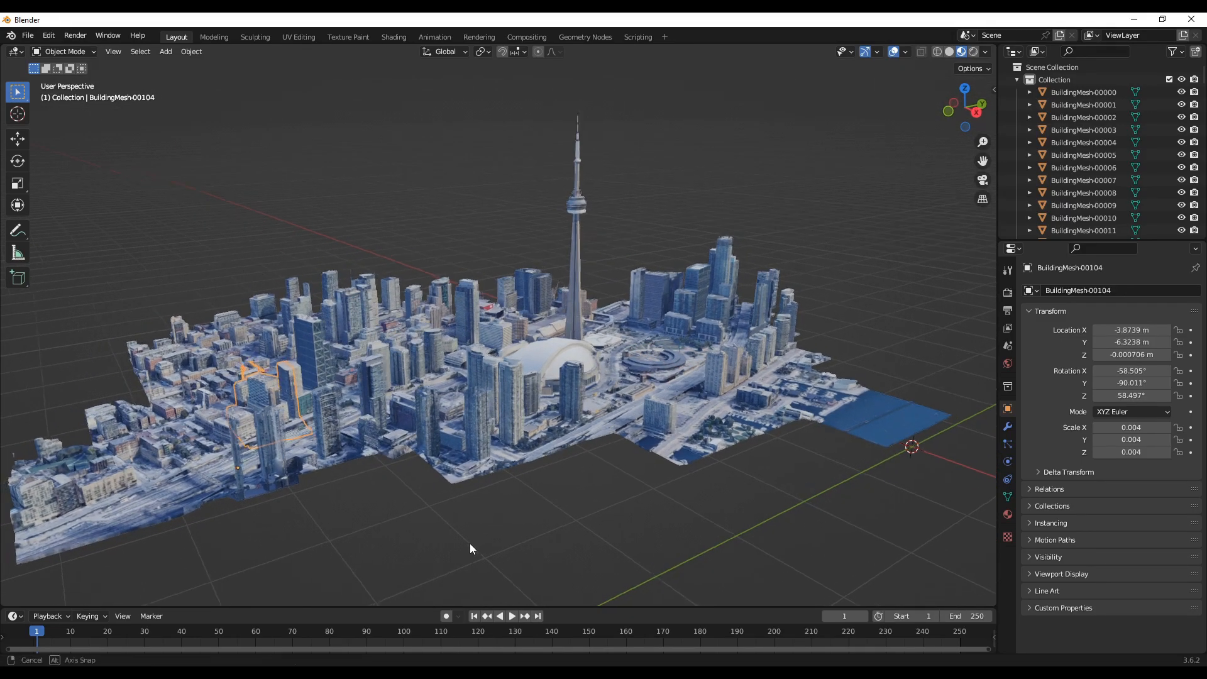
pyautogui.moveTo(471, 548); pyautogui.dragTo(464, 505)
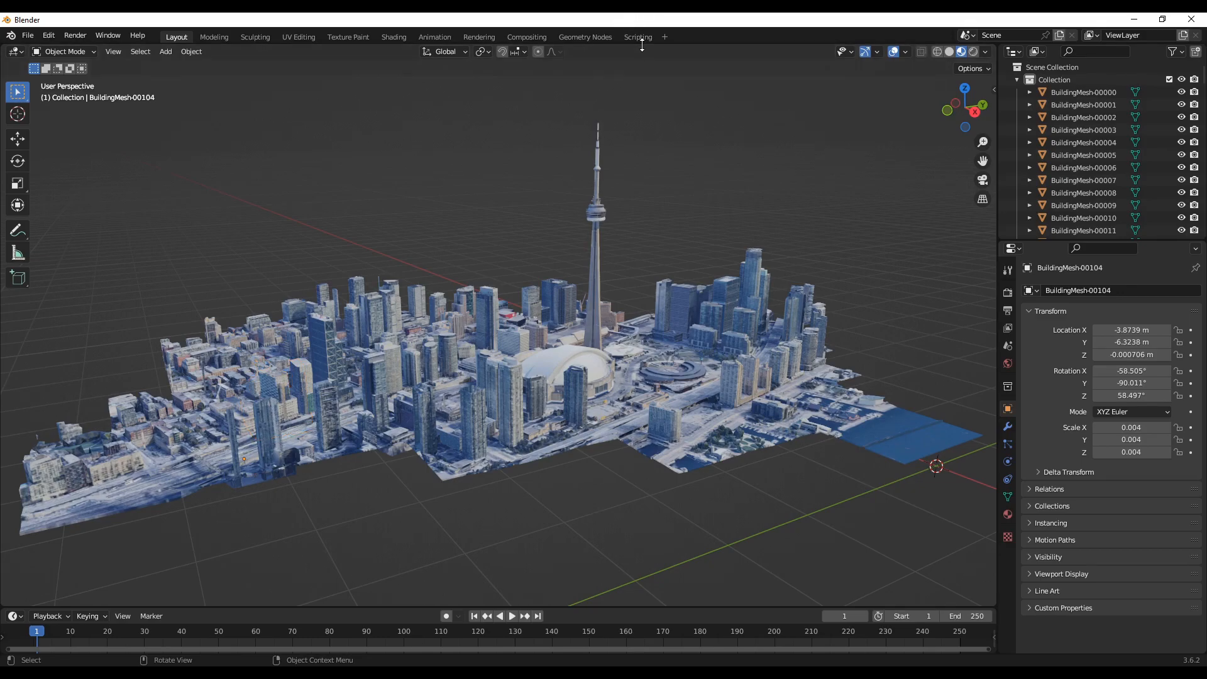
pyautogui.click(638, 36)
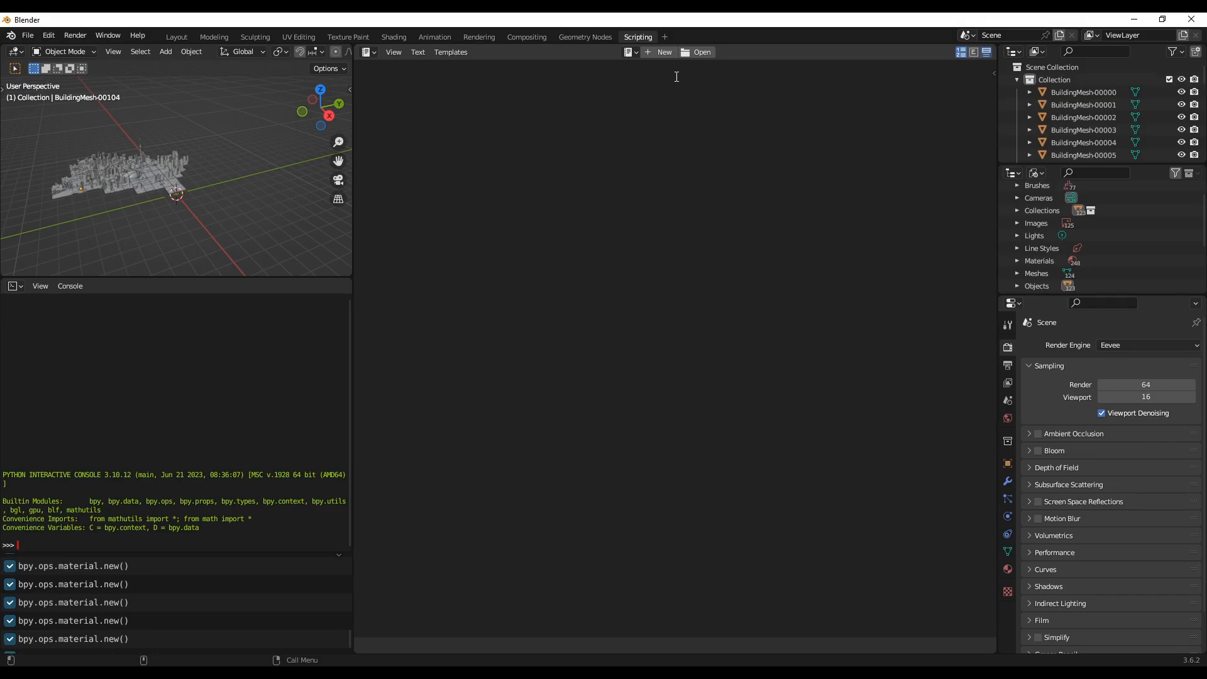
pyautogui.moveTo(643, 66)
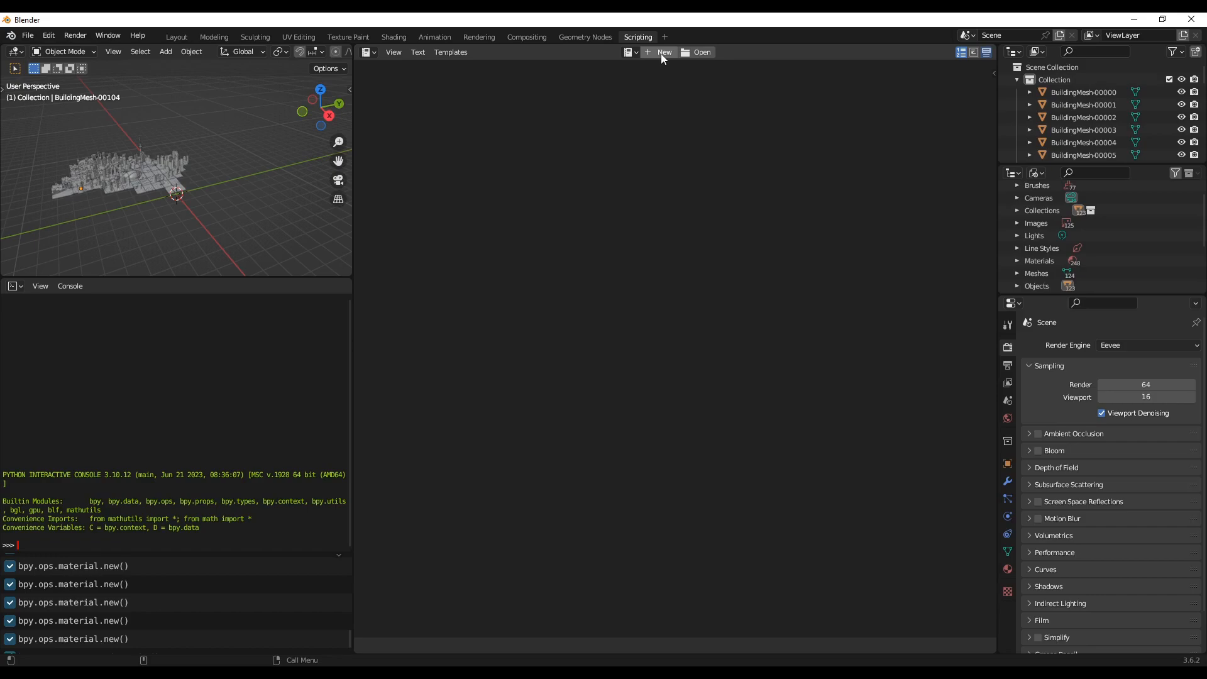
# - Create a new empty text block and scroll through the mesh_cleanup.py source on GitLab
pyautogui.click(663, 52)
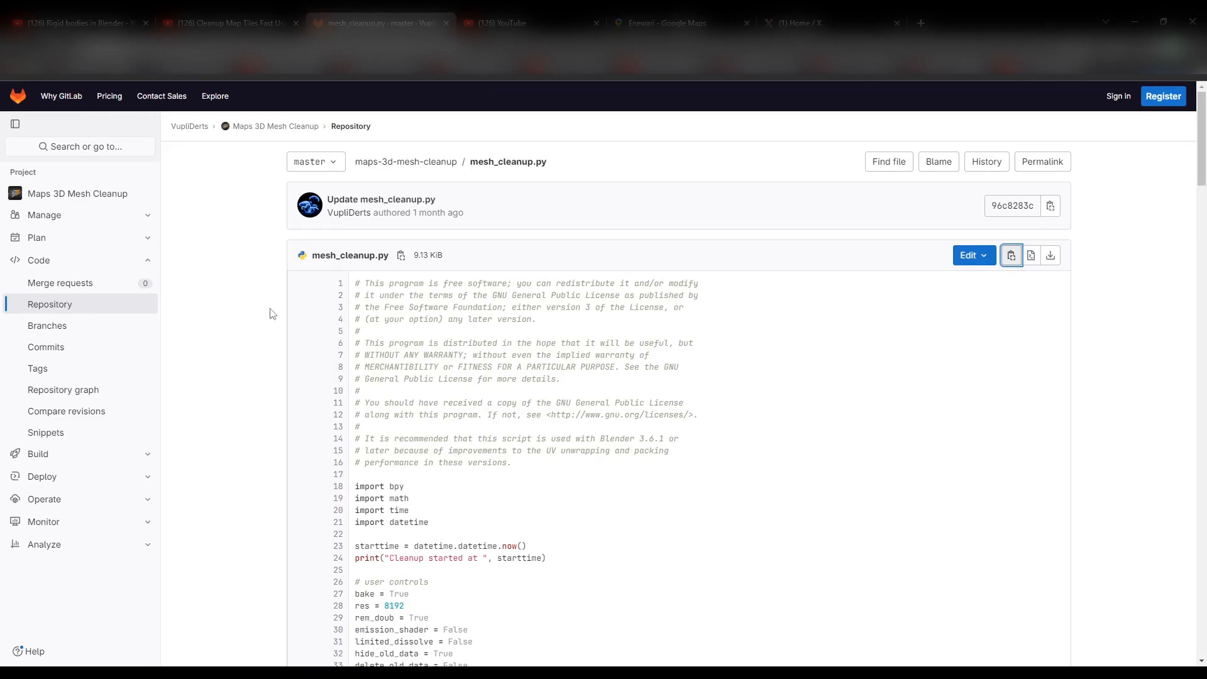
pyautogui.moveTo(229, 187)
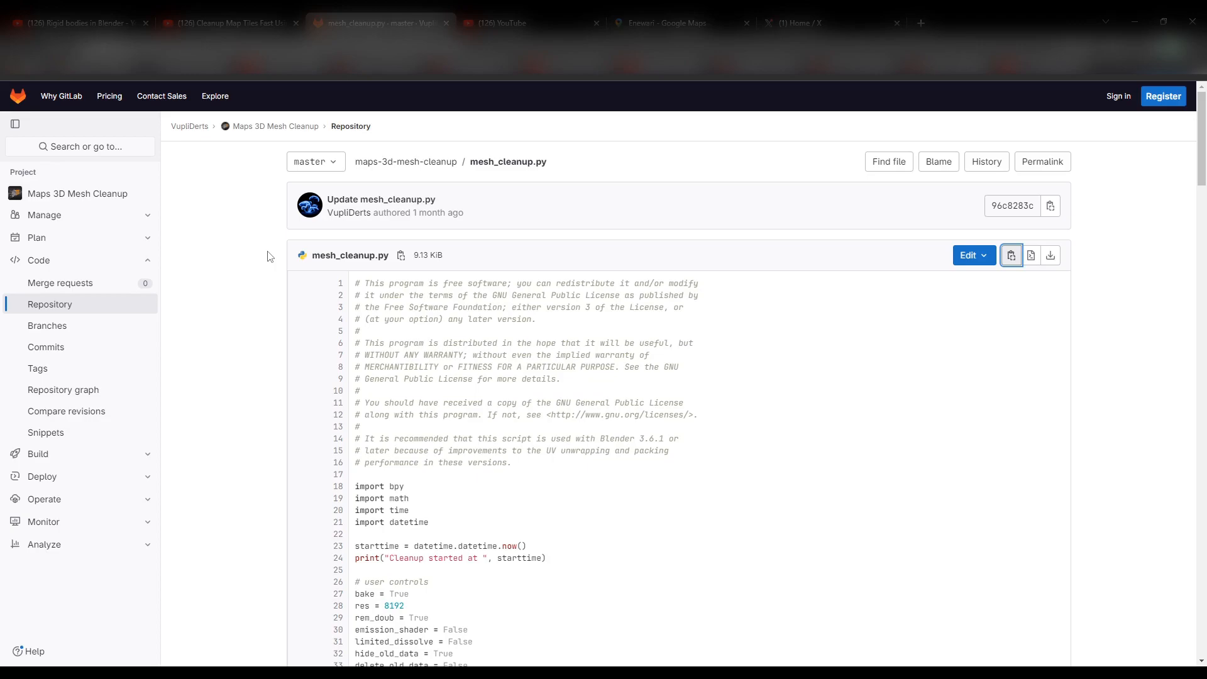
pyautogui.moveTo(232, 248)
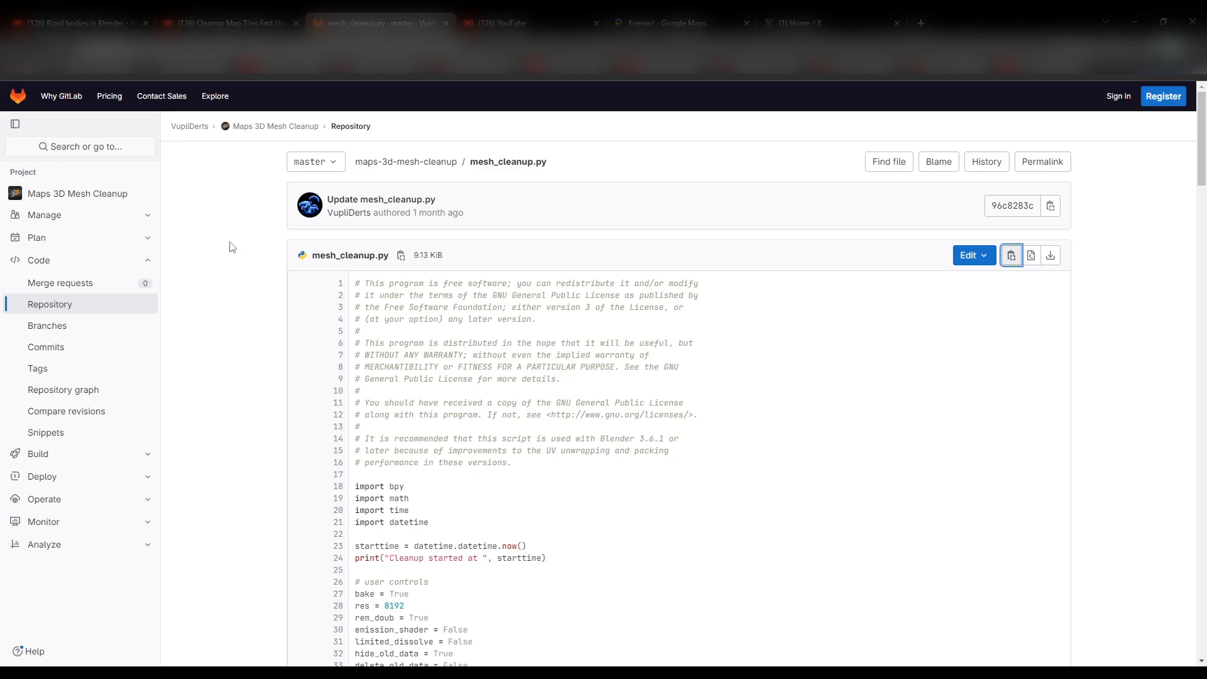
pyautogui.moveTo(216, 272)
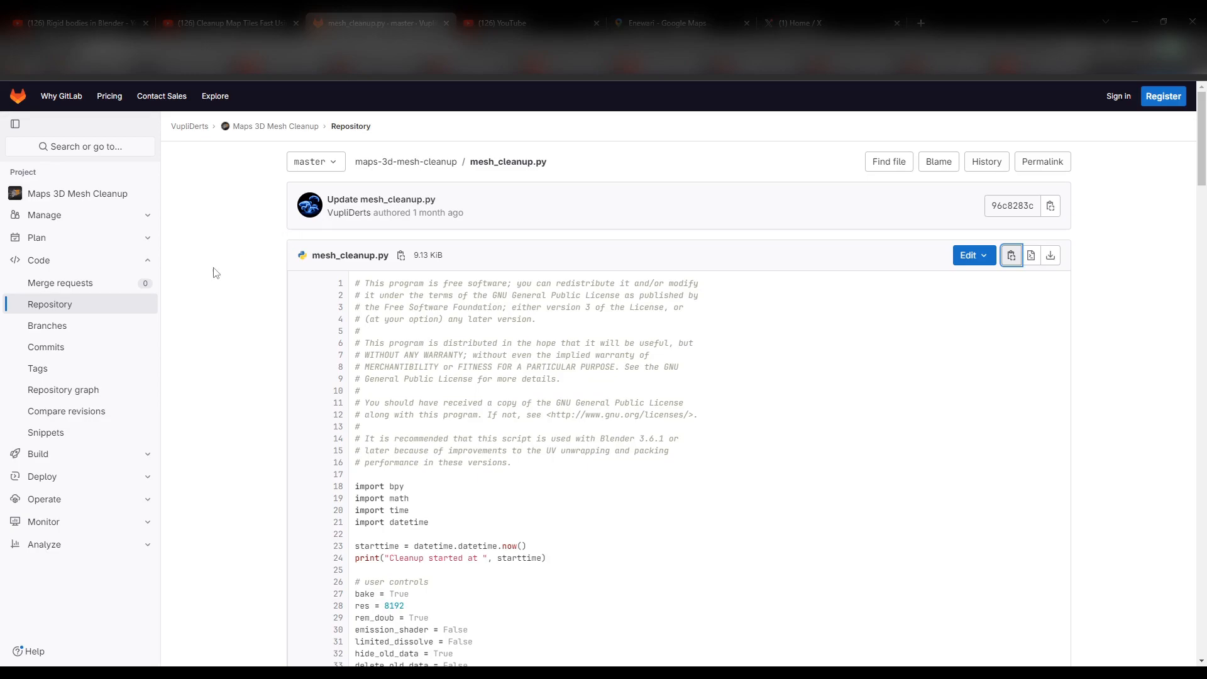
pyautogui.moveTo(962, 424)
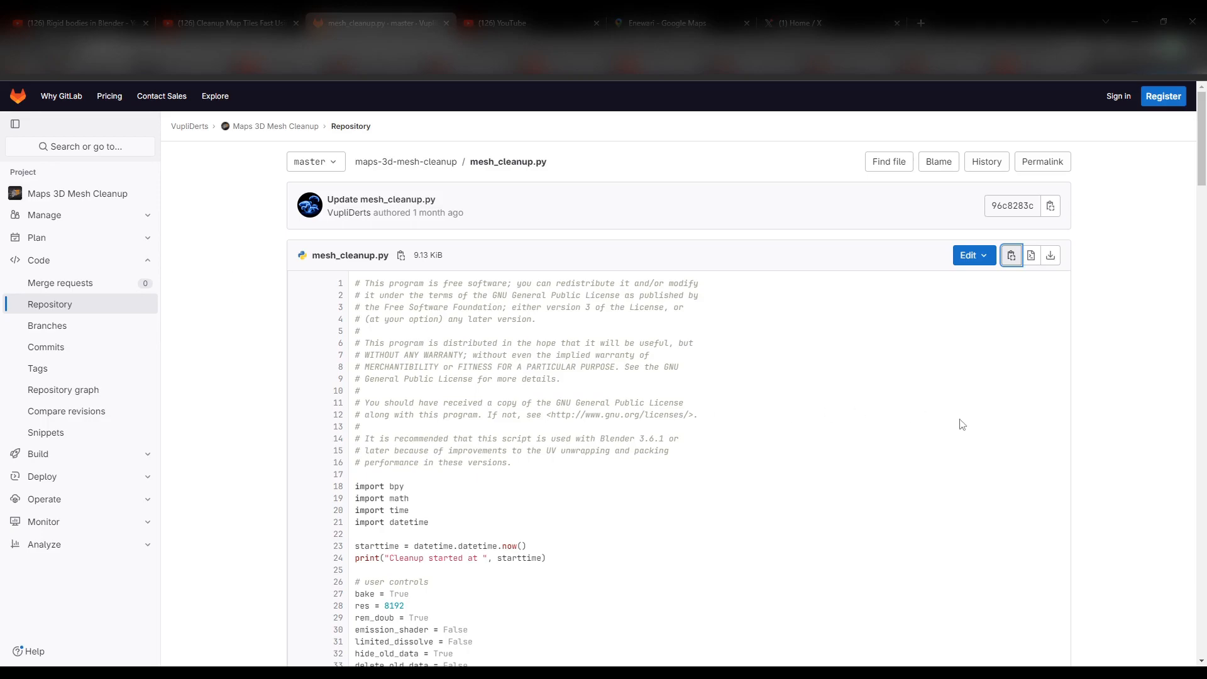
pyautogui.moveTo(742, 344)
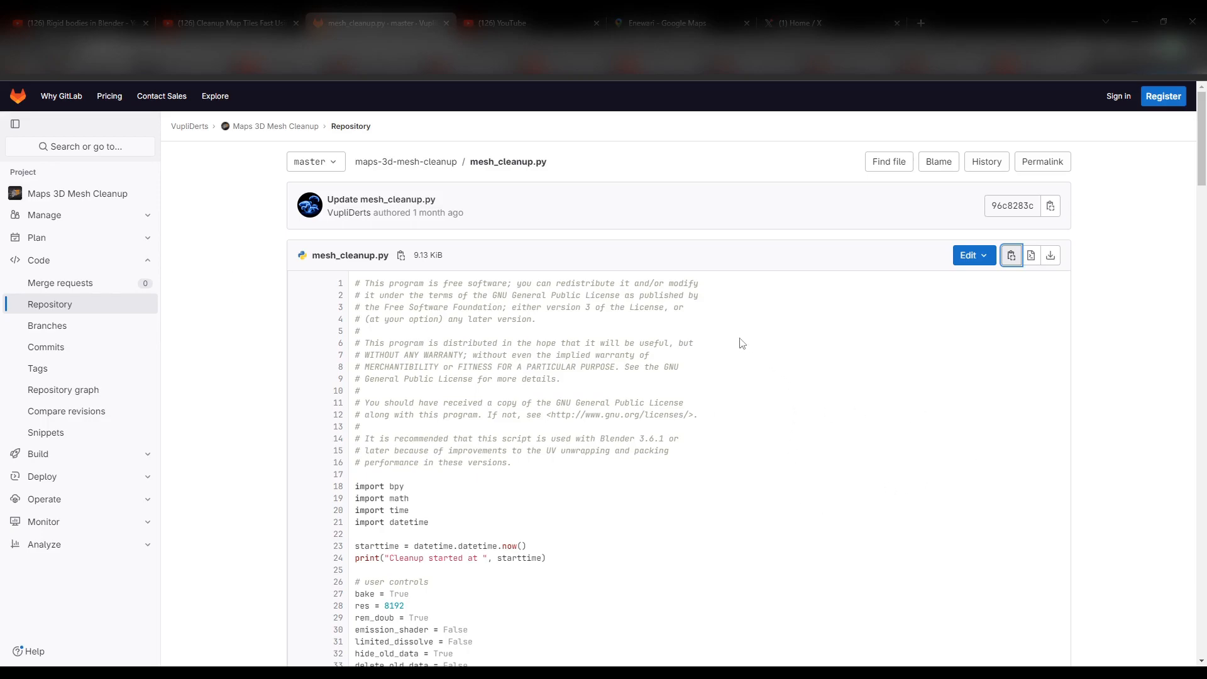
pyautogui.moveTo(403, 225)
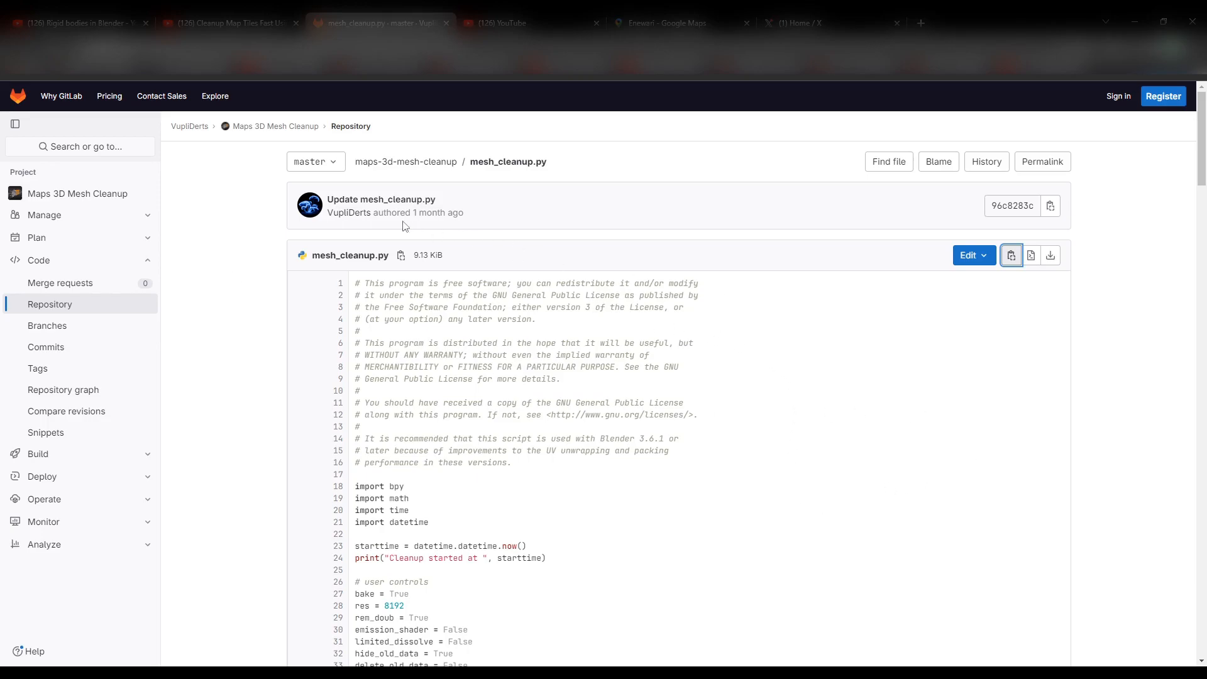
pyautogui.moveTo(347, 227)
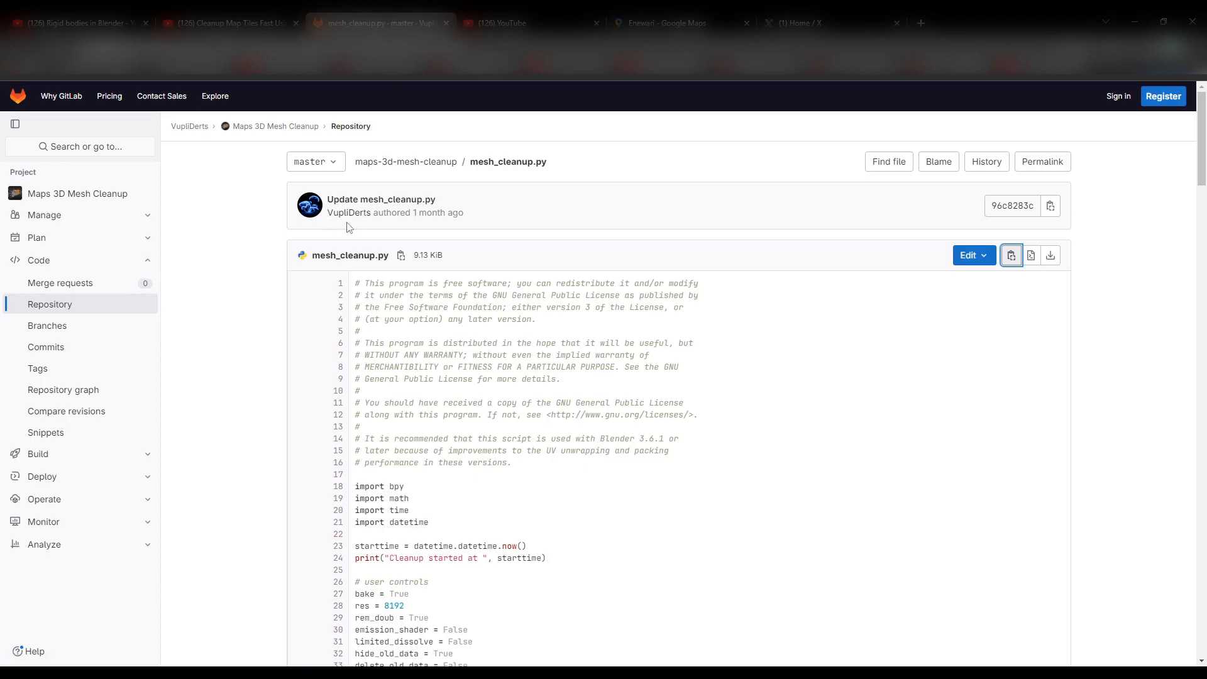
pyautogui.moveTo(347, 228)
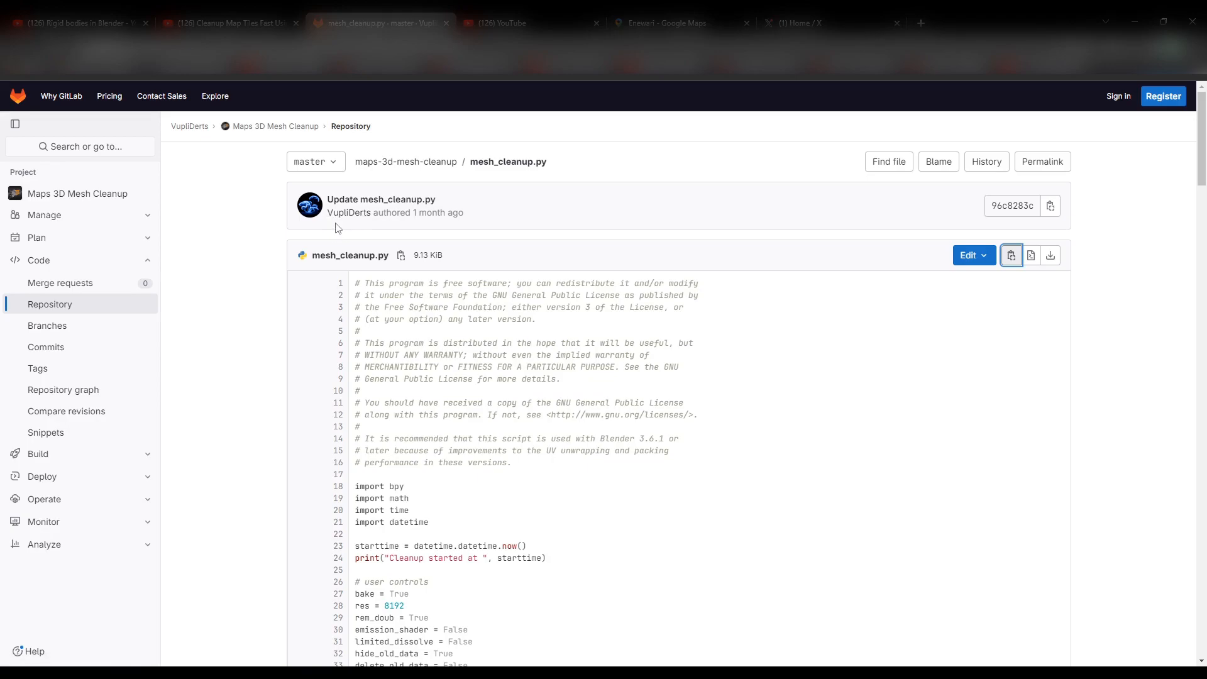
pyautogui.moveTo(375, 223)
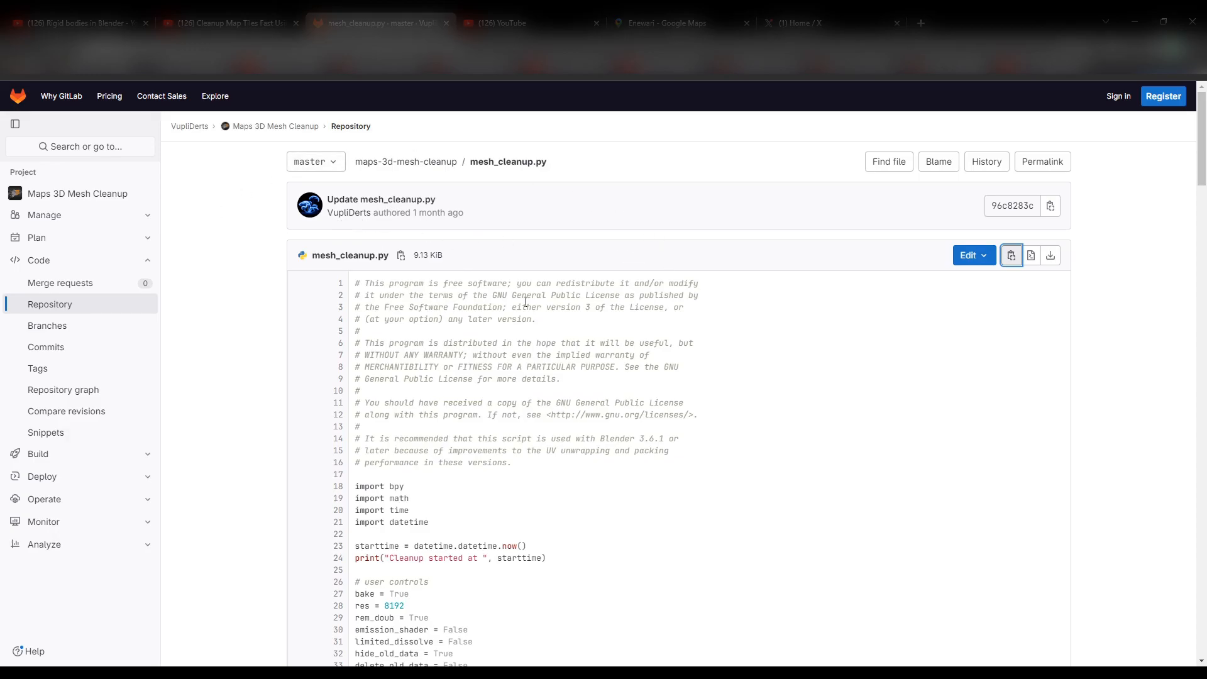
pyautogui.scroll(-3)
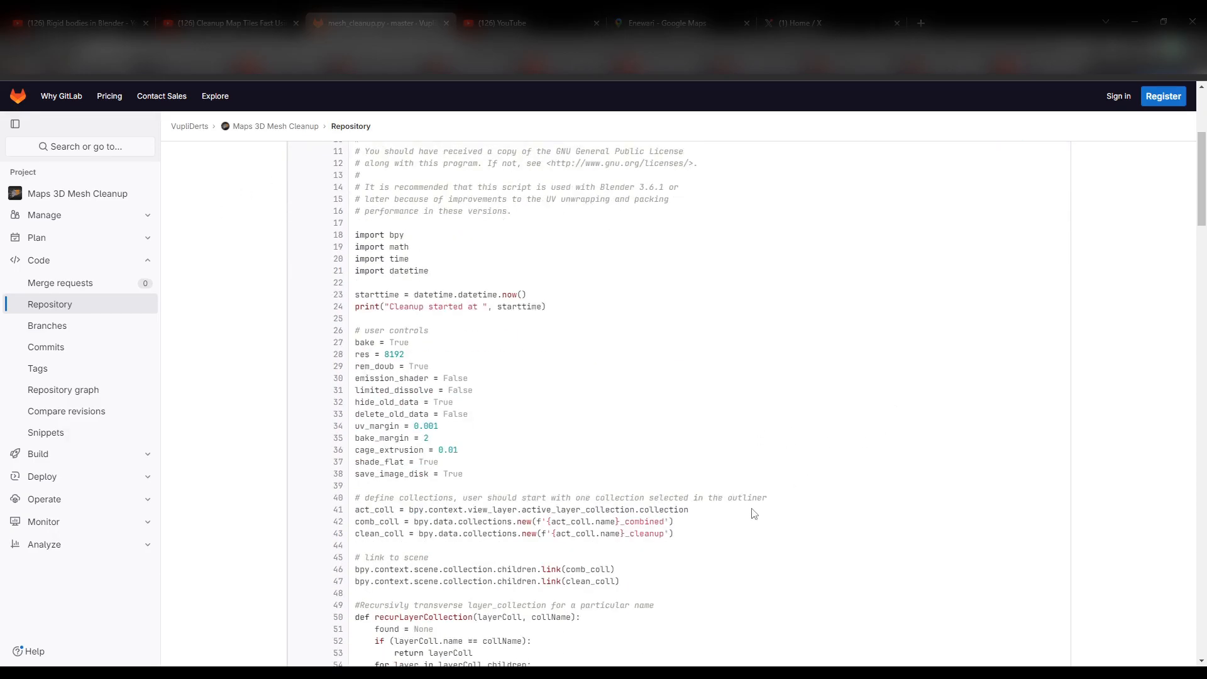
pyautogui.scroll(-3)
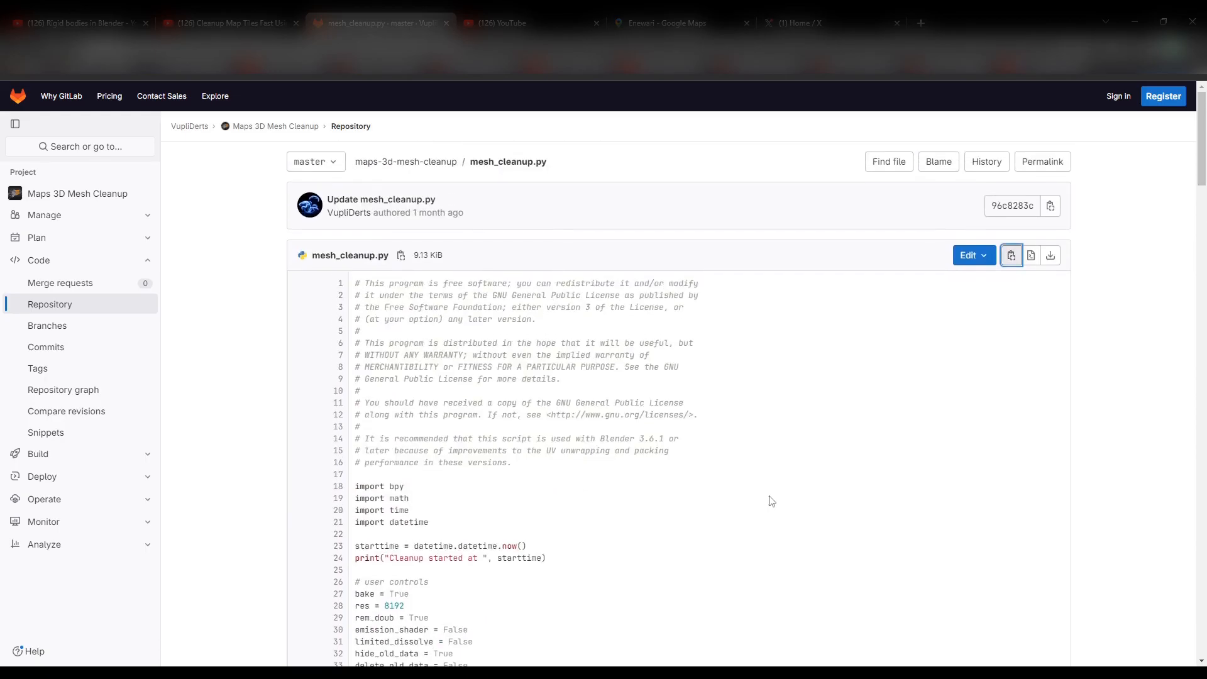
pyautogui.moveTo(1029, 255)
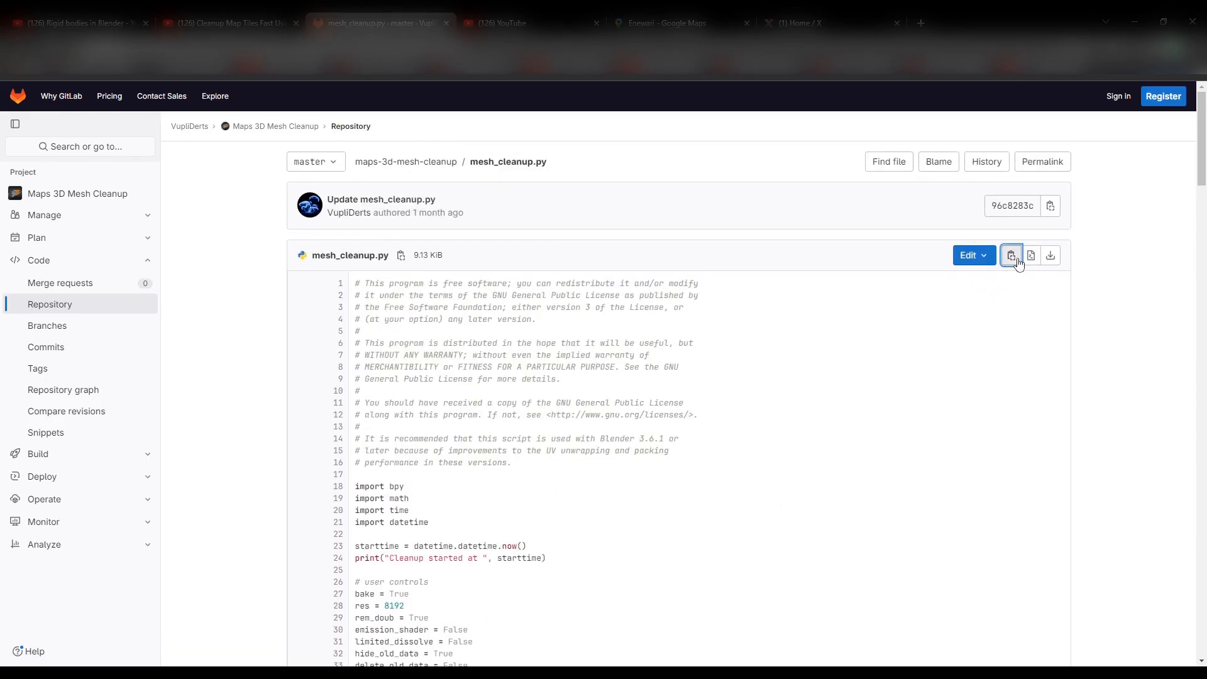
pyautogui.moveTo(1011, 255)
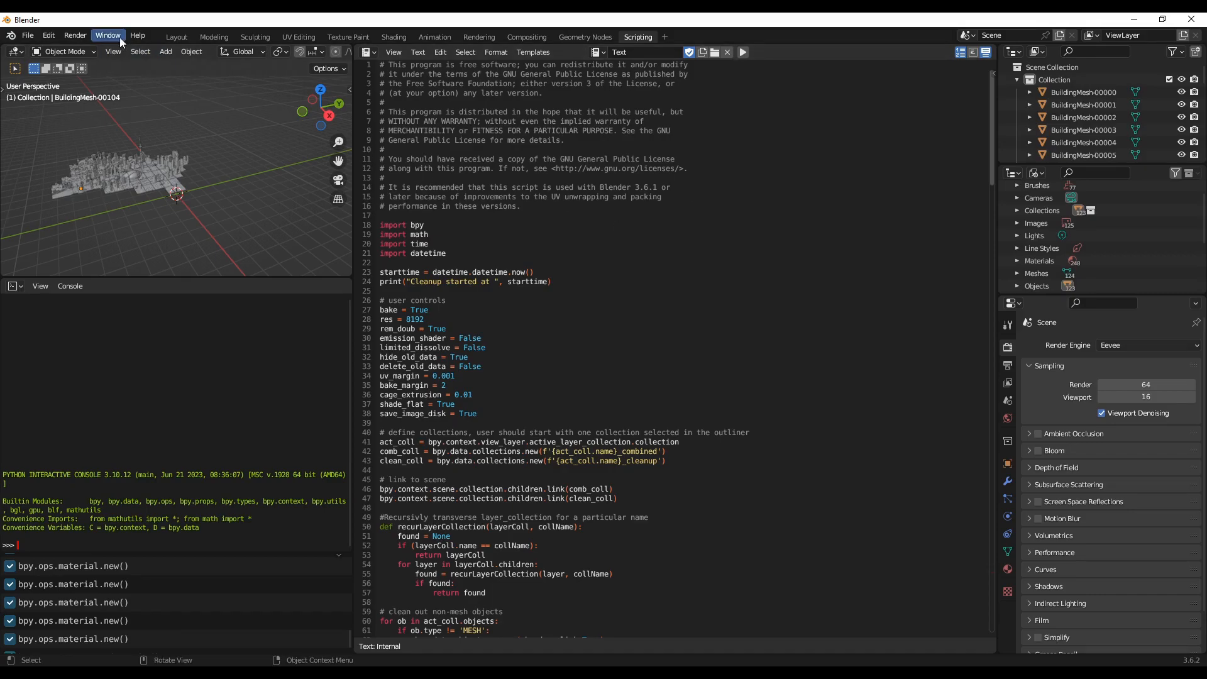
# - Enable Window > Toggle System Console so the script's output is visible
pyautogui.click(109, 35)
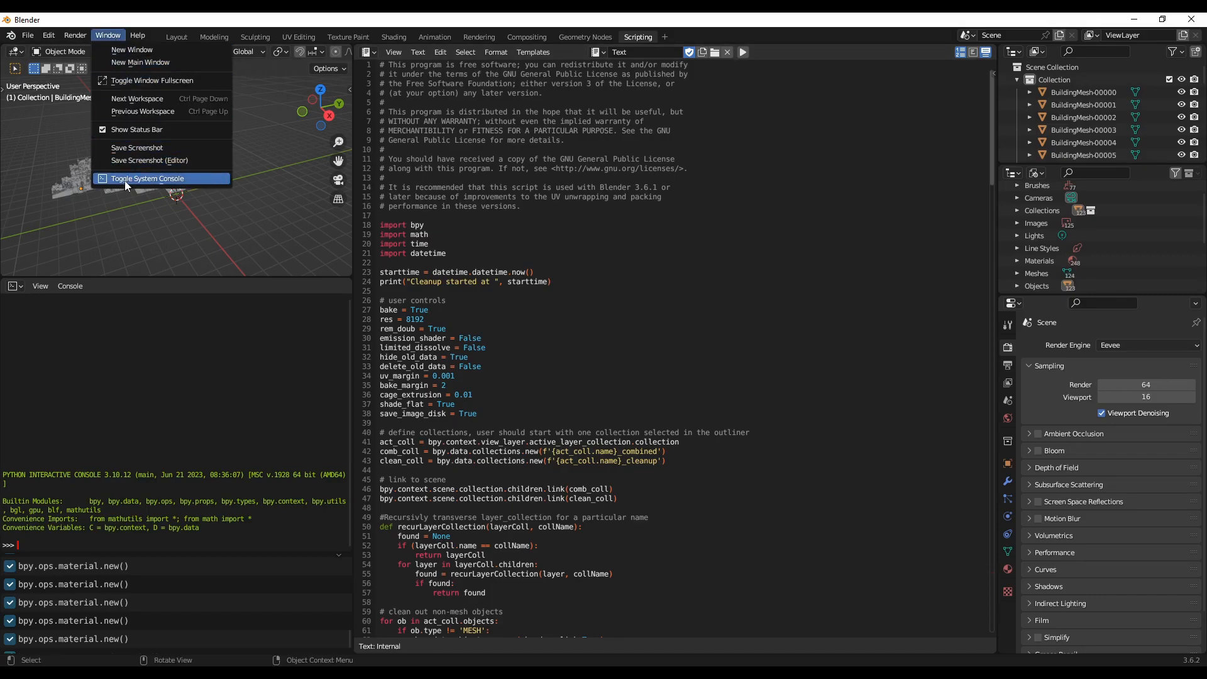
pyautogui.click(146, 177)
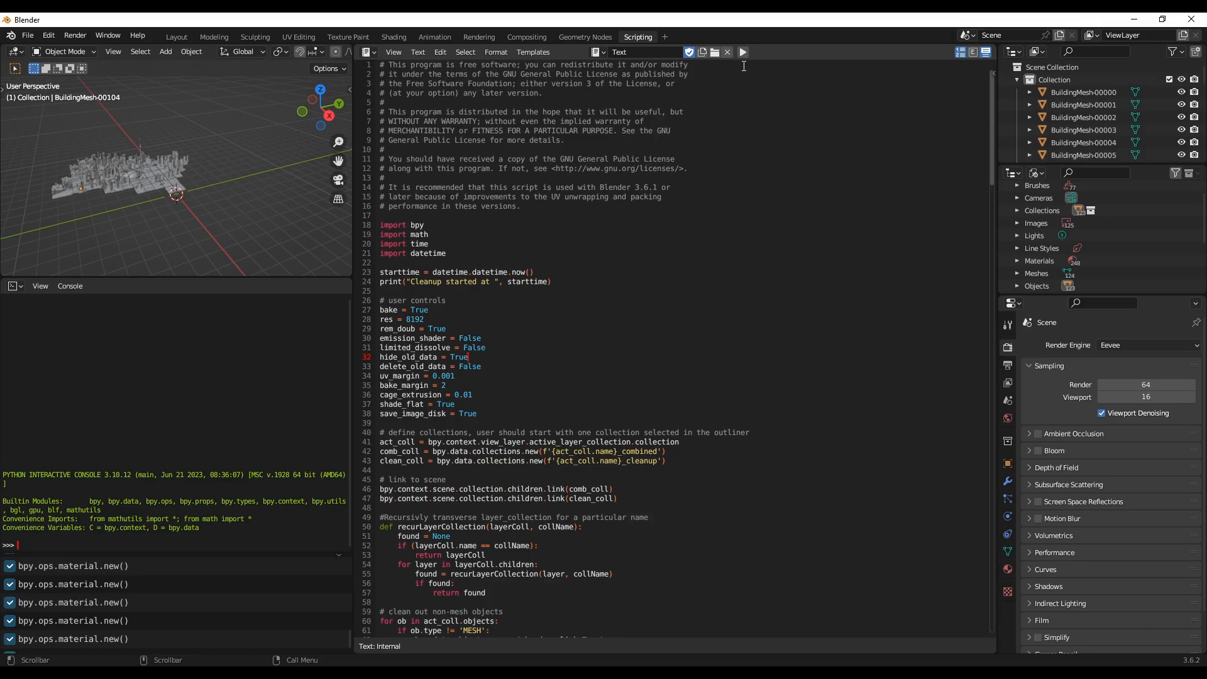
pyautogui.moveTo(743, 51)
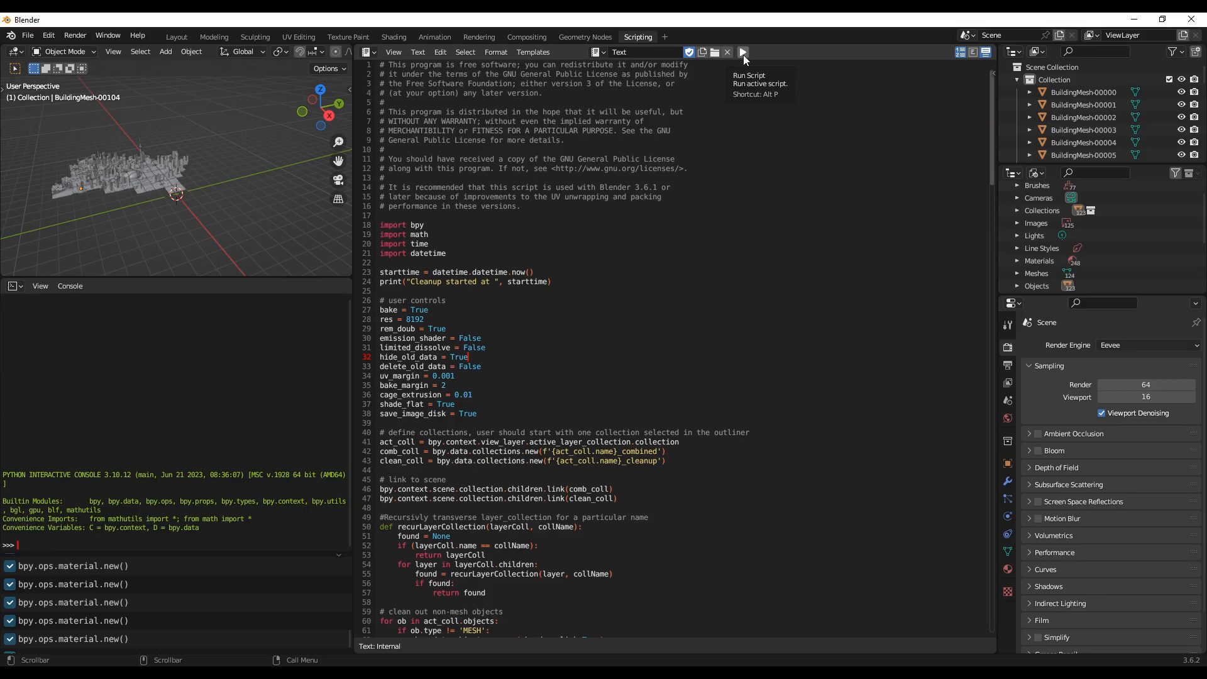
pyautogui.moveTo(738, 149)
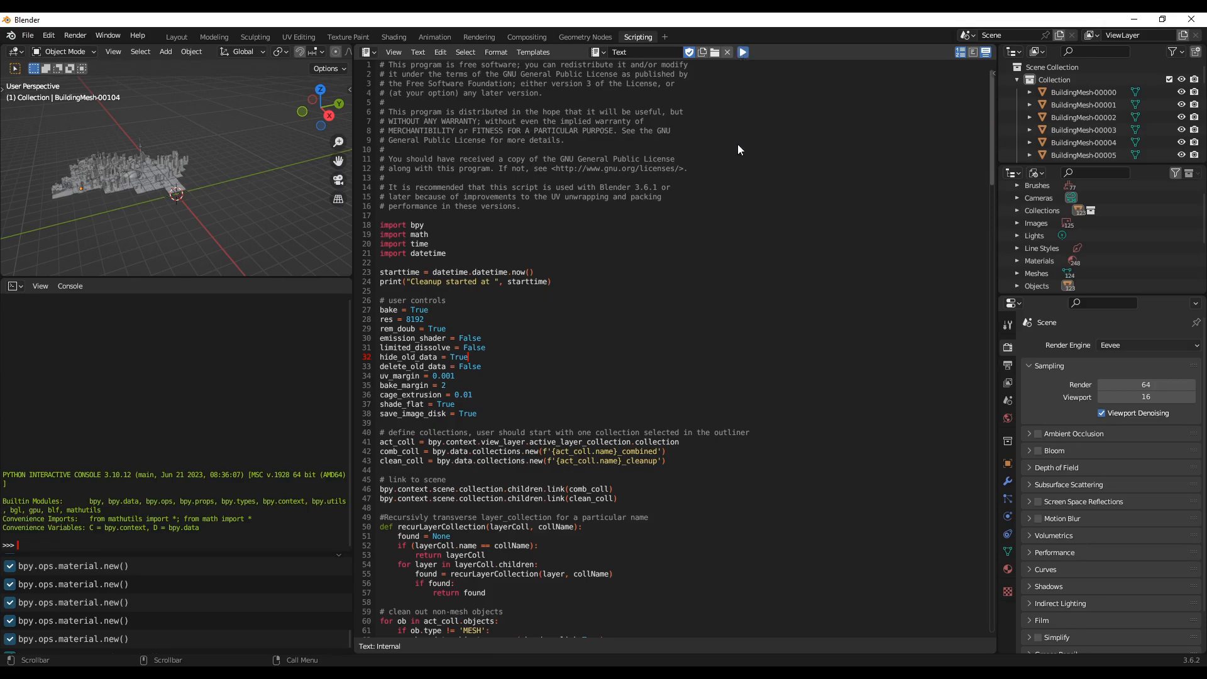
pyautogui.moveTo(674, 624)
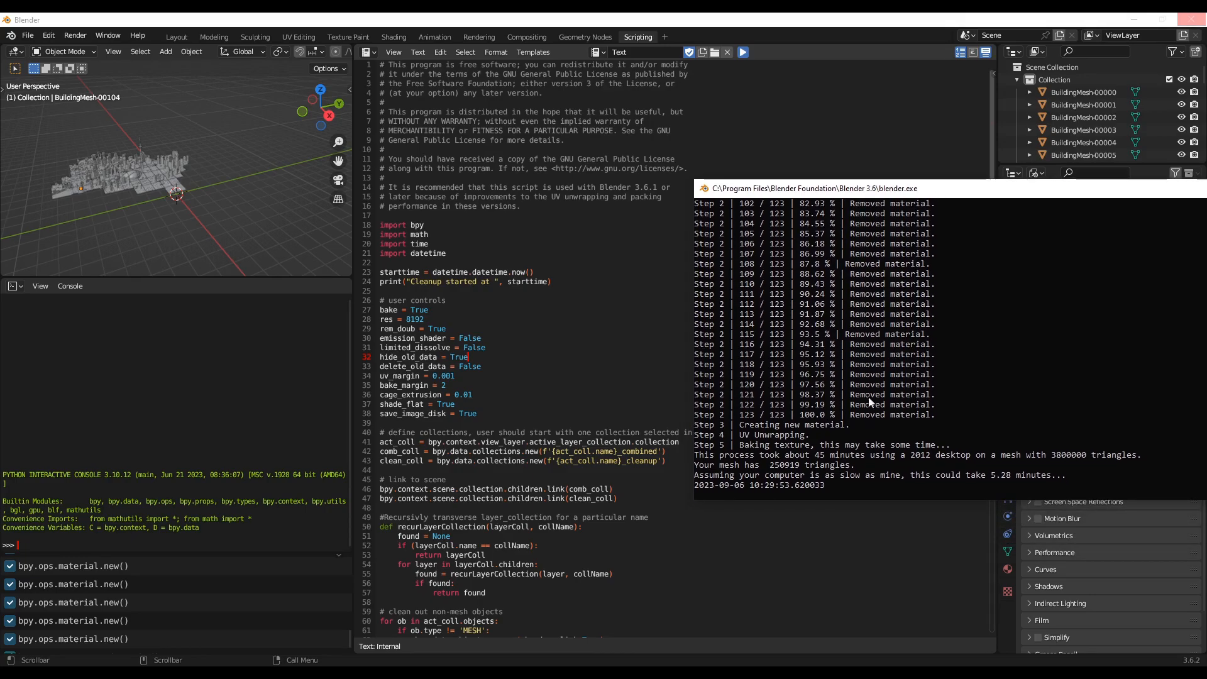
pyautogui.moveTo(916, 410)
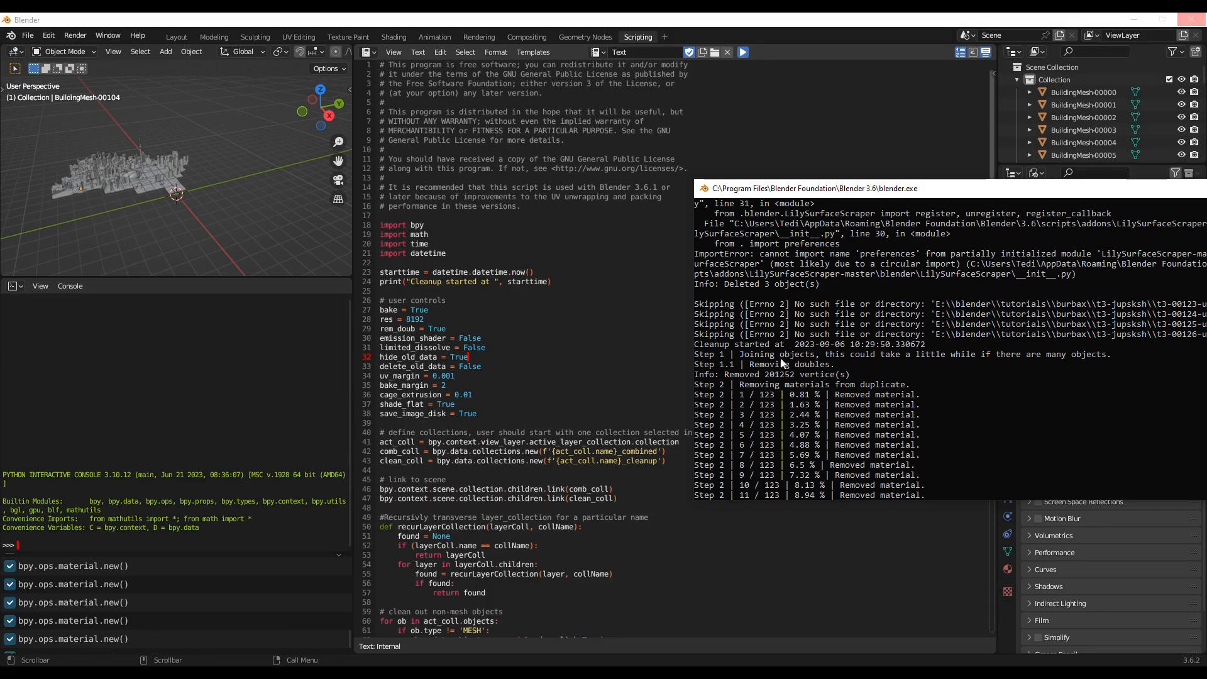
pyautogui.moveTo(793, 379)
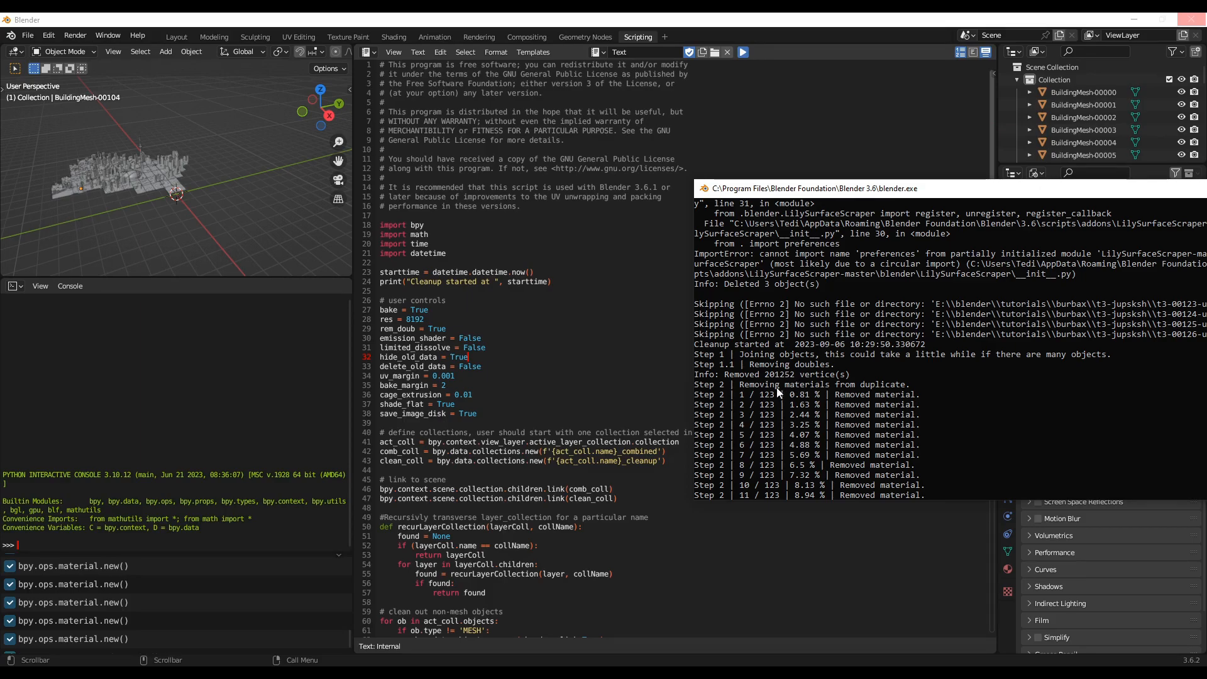
pyautogui.moveTo(782, 403)
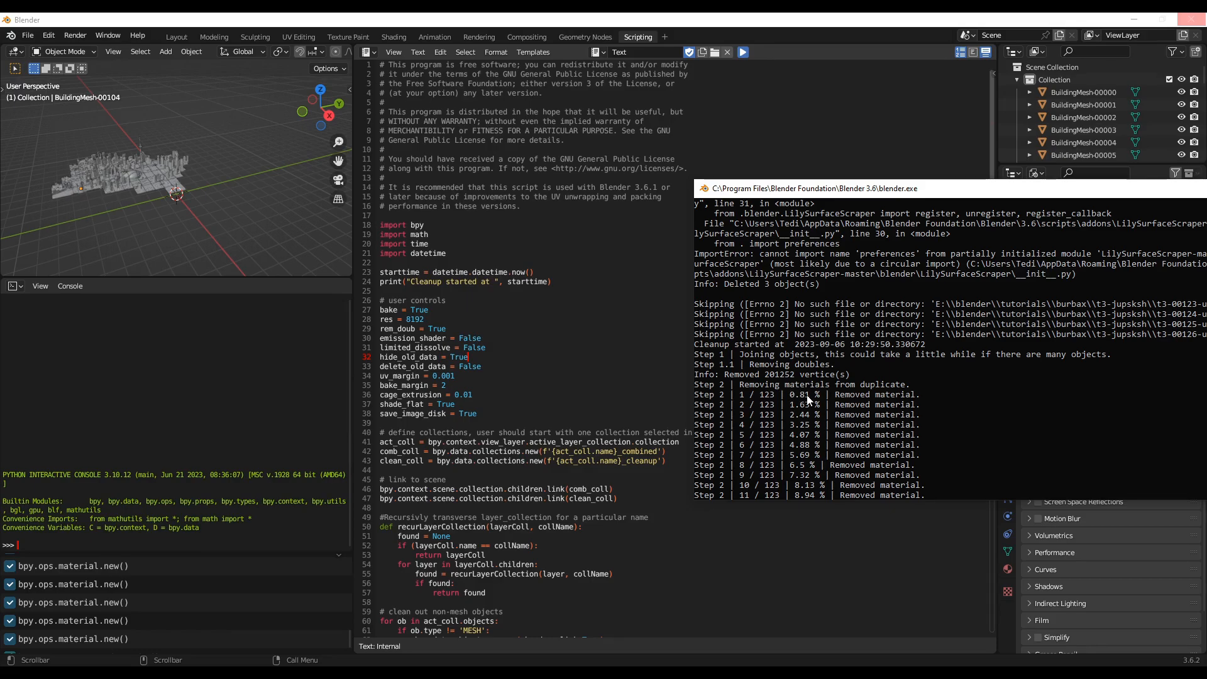
pyautogui.moveTo(866, 396)
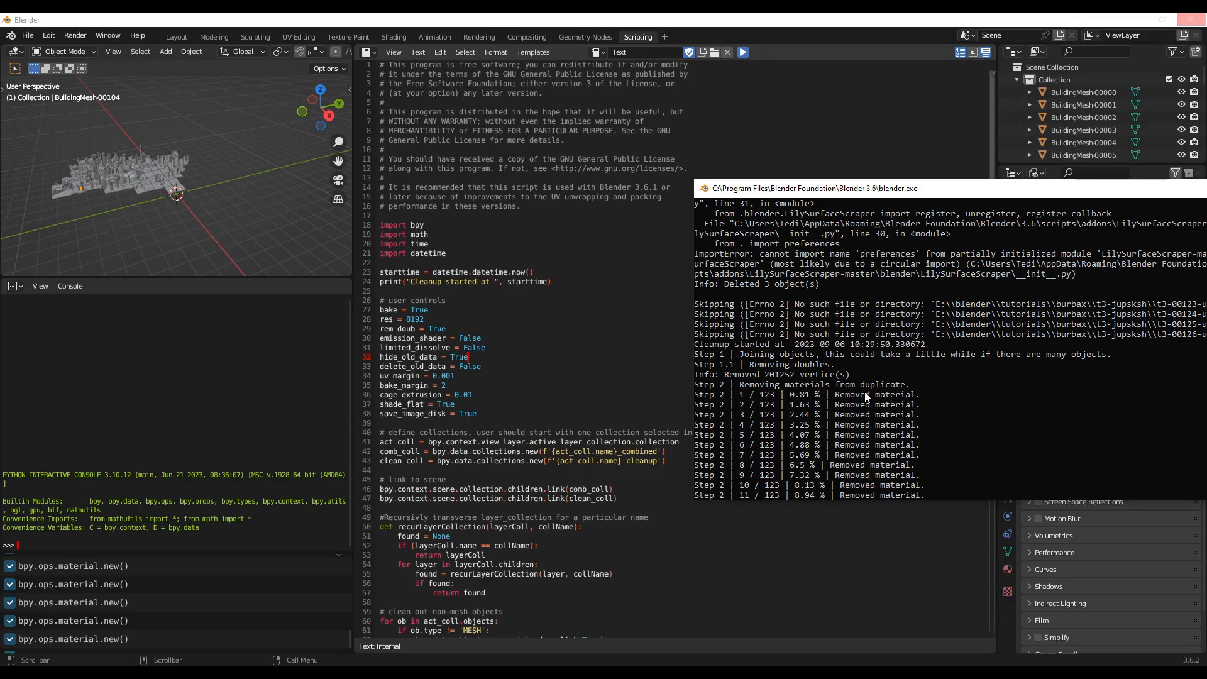
pyautogui.moveTo(883, 403)
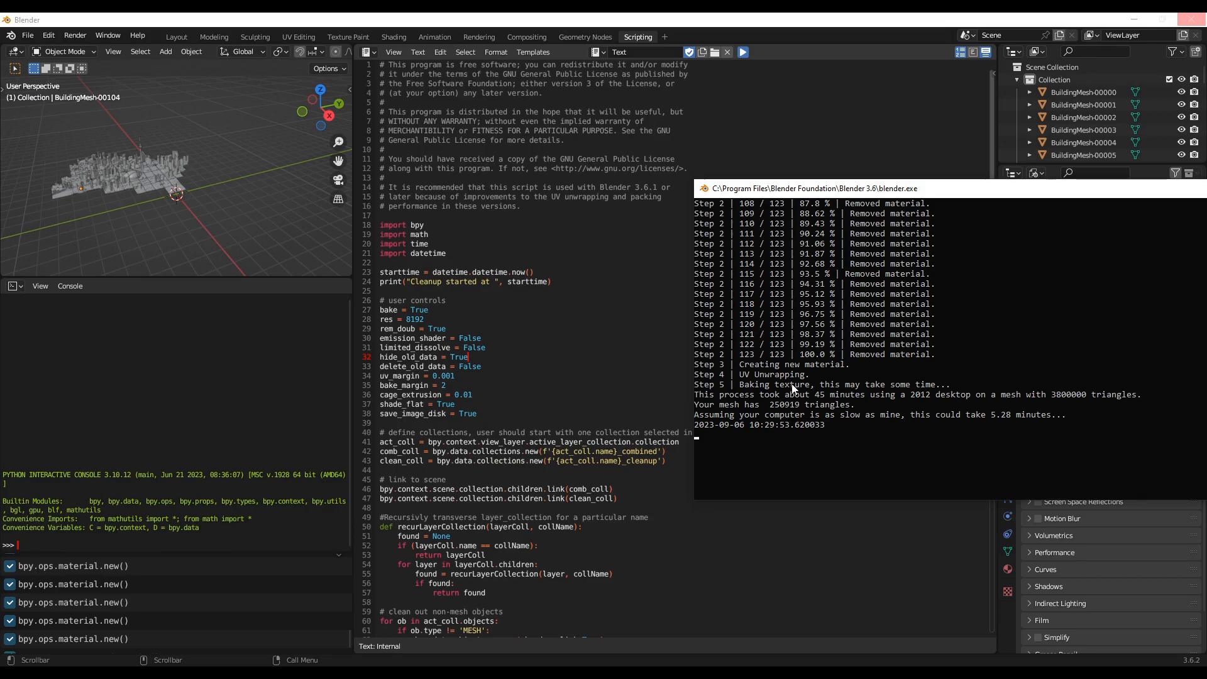
pyautogui.moveTo(793, 390)
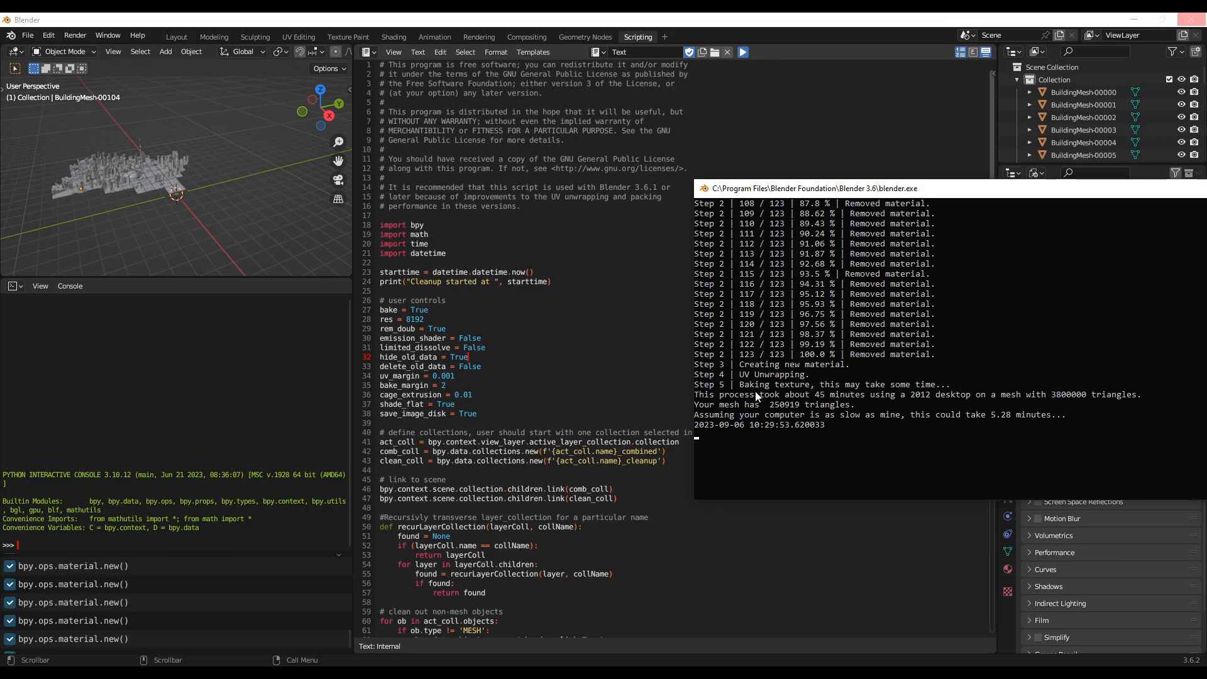
pyautogui.moveTo(847, 424)
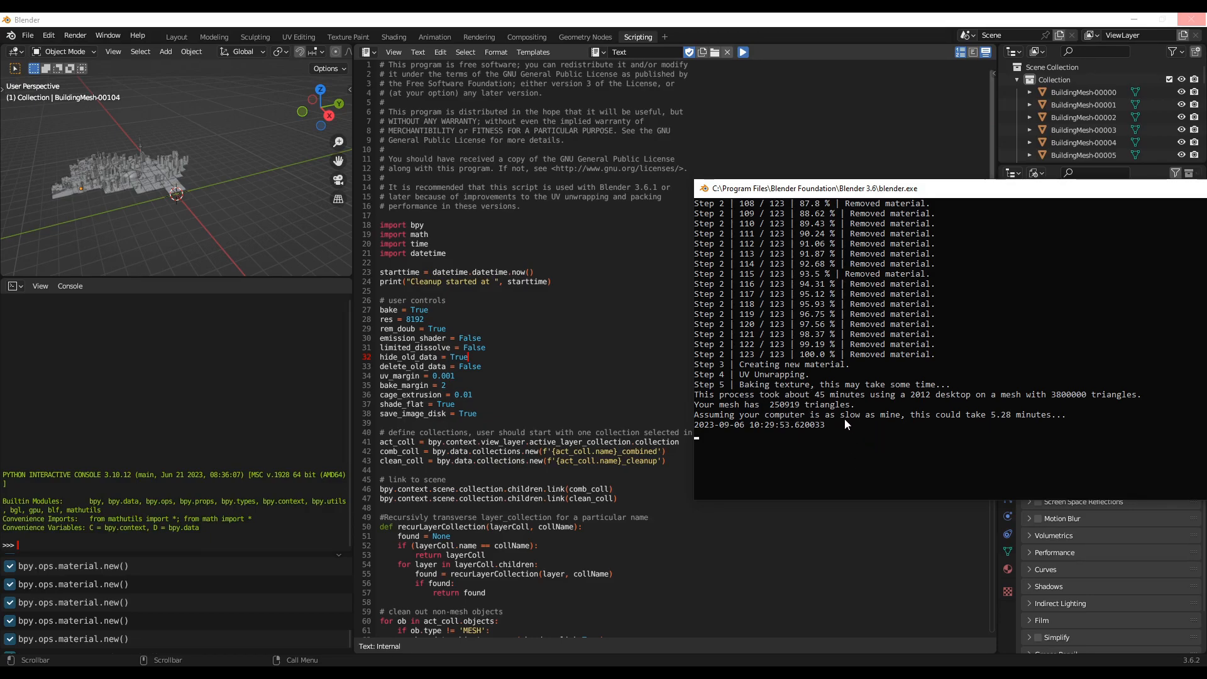
pyautogui.moveTo(767, 409)
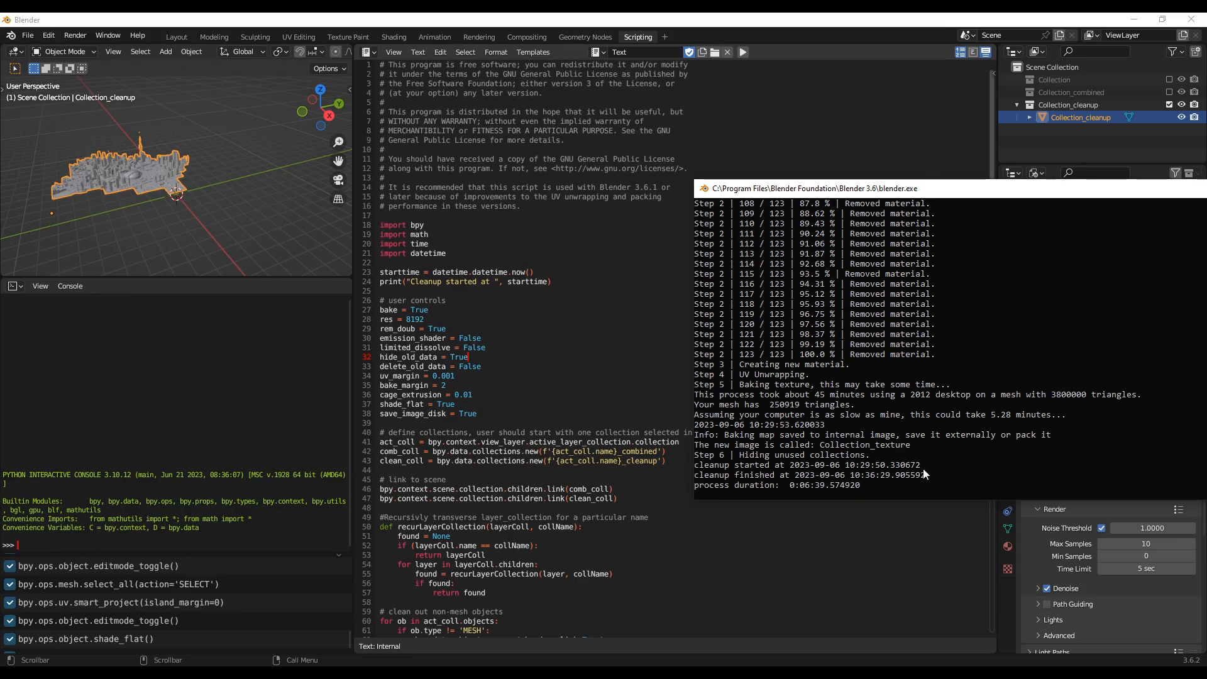
pyautogui.moveTo(921, 478)
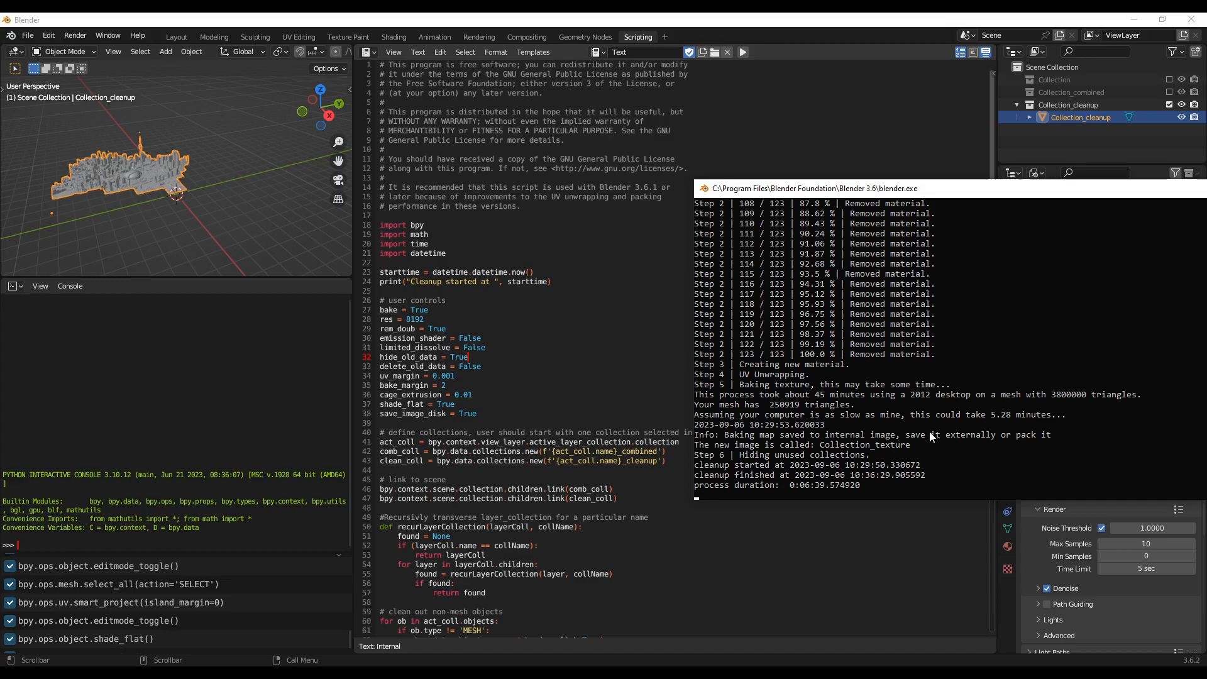
pyautogui.moveTo(939, 486)
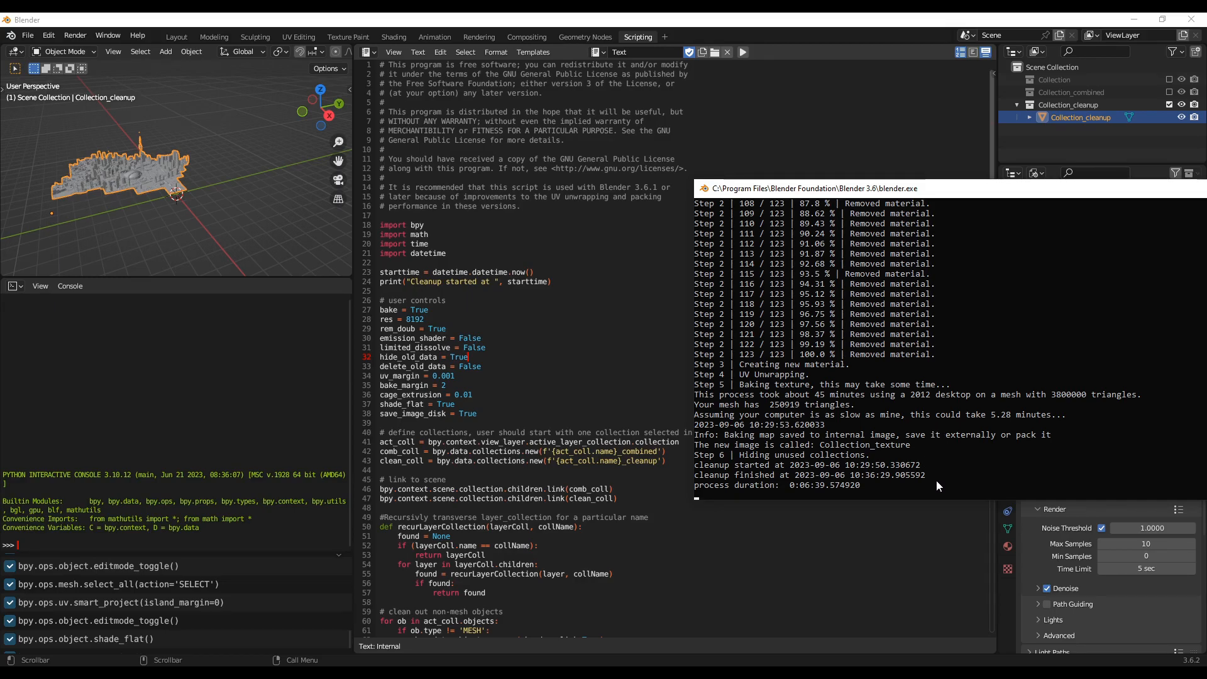
pyautogui.moveTo(187, 293)
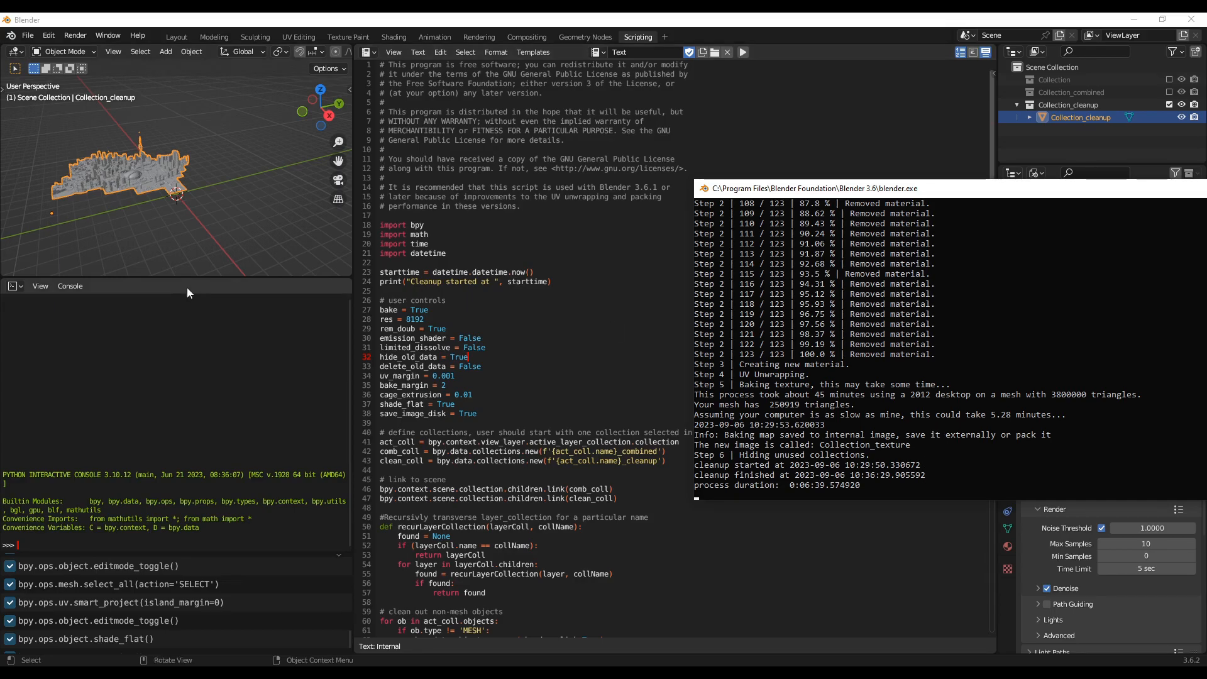
pyautogui.moveTo(225, 195)
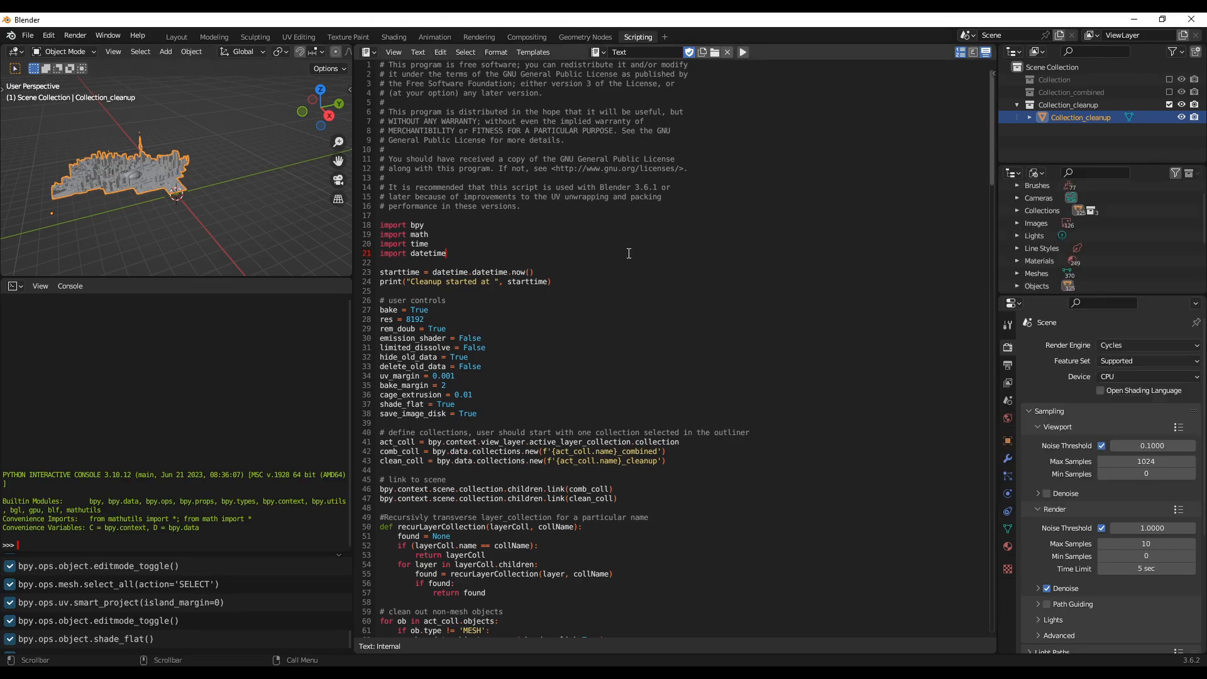
# - After the cleanup script finishes, switch to the Layout workspace to inspect the joined Collection_cleanup city
pyautogui.click(176, 36)
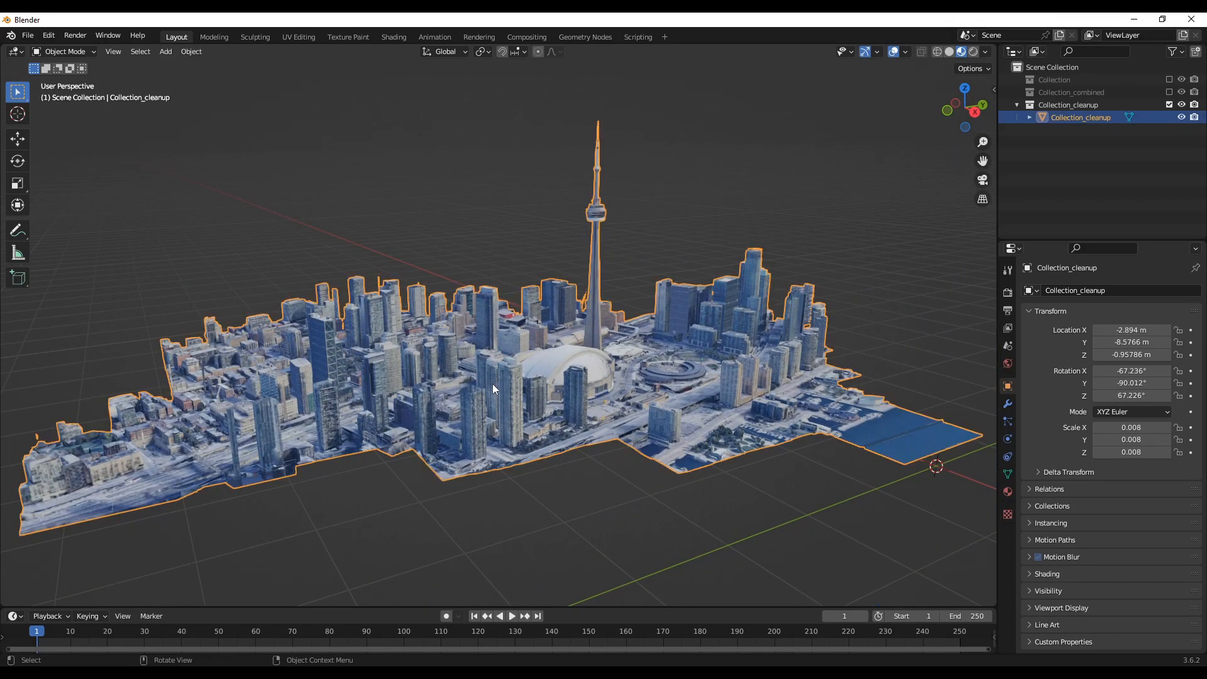
pyautogui.moveTo(398, 502)
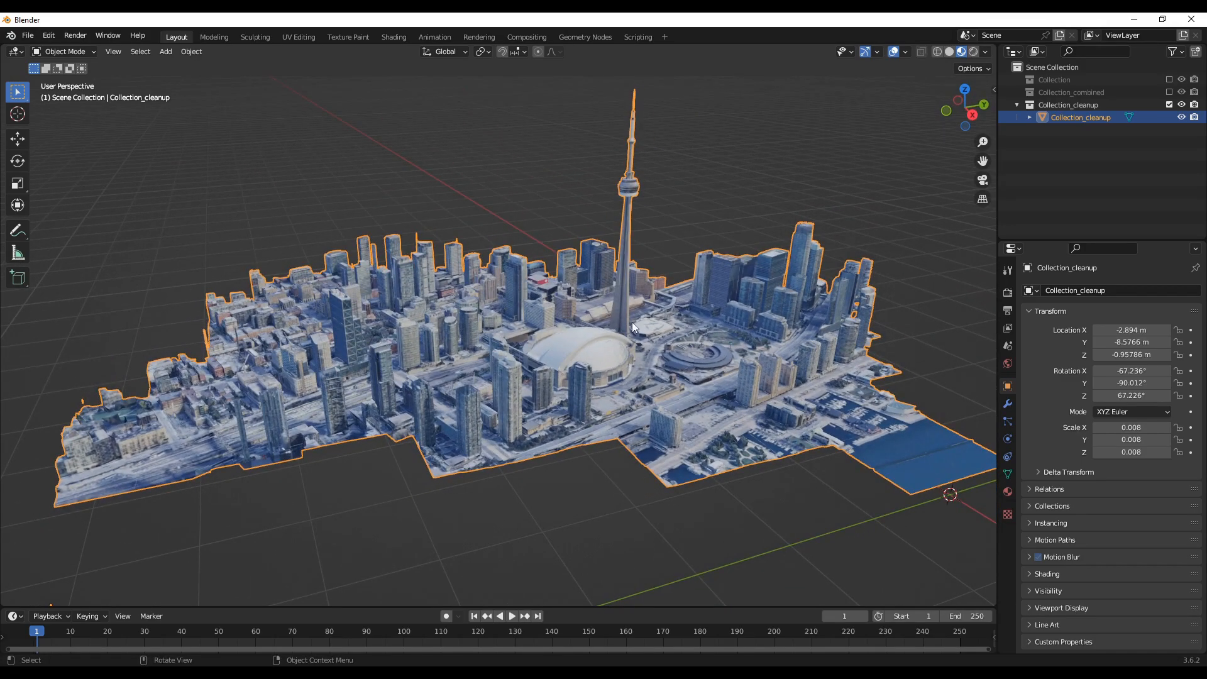
pyautogui.moveTo(319, 322)
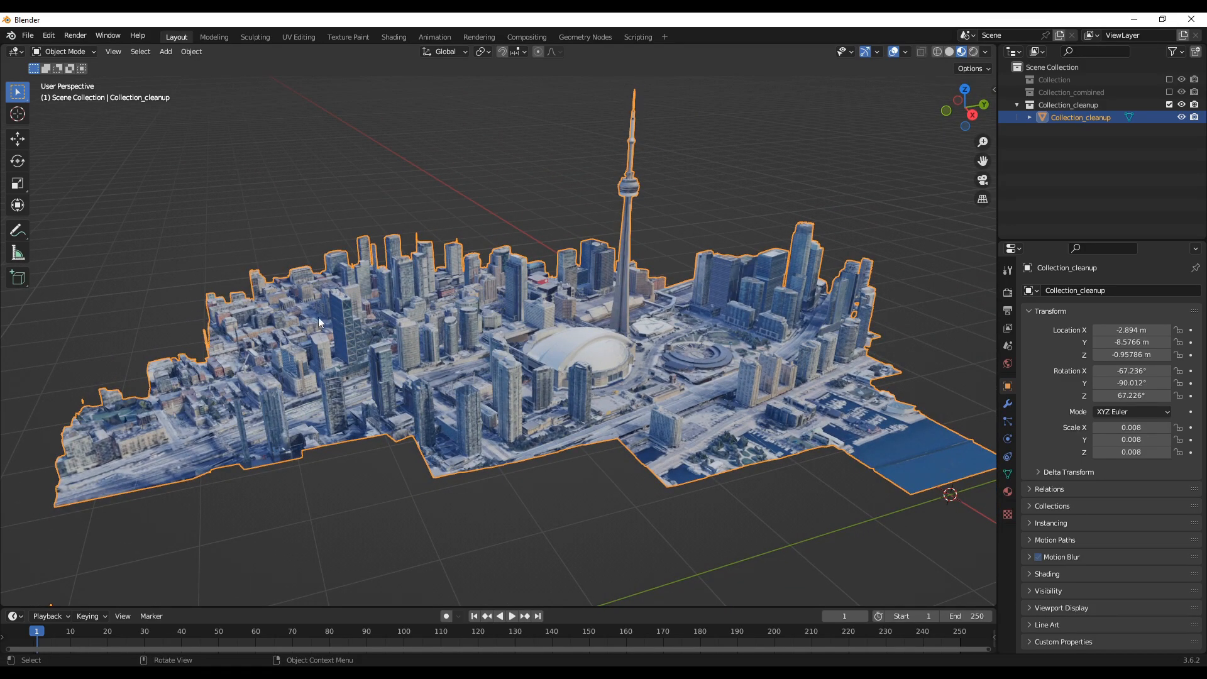
pyautogui.moveTo(709, 348)
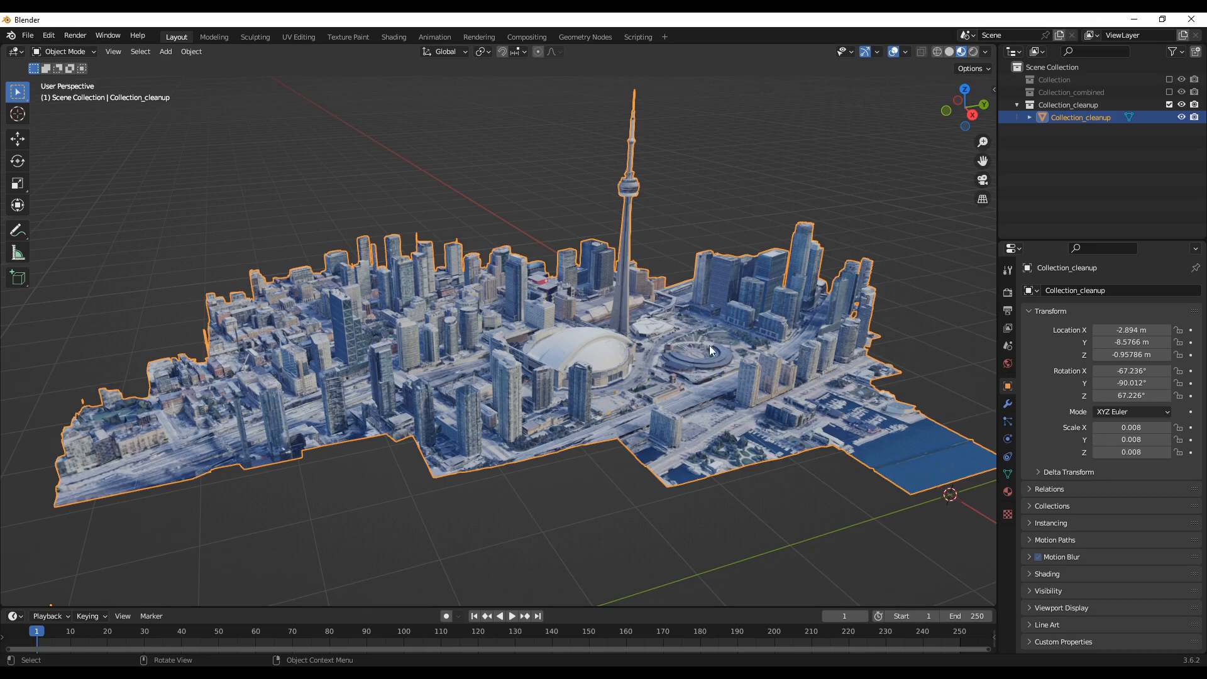
pyautogui.moveTo(676, 345)
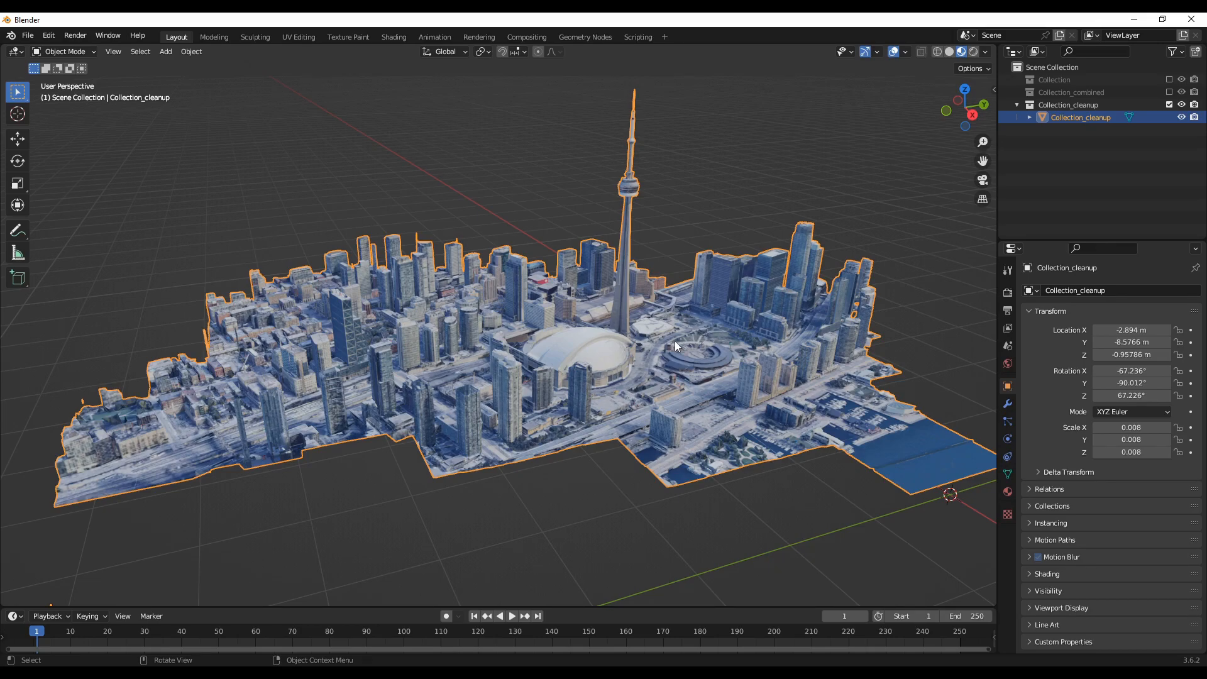
# - Zoom in toward the stadium and tower and orbit around the Collection_cleanup mesh geometry
pyautogui.moveTo(676, 346); pyautogui.dragTo(554, 477)
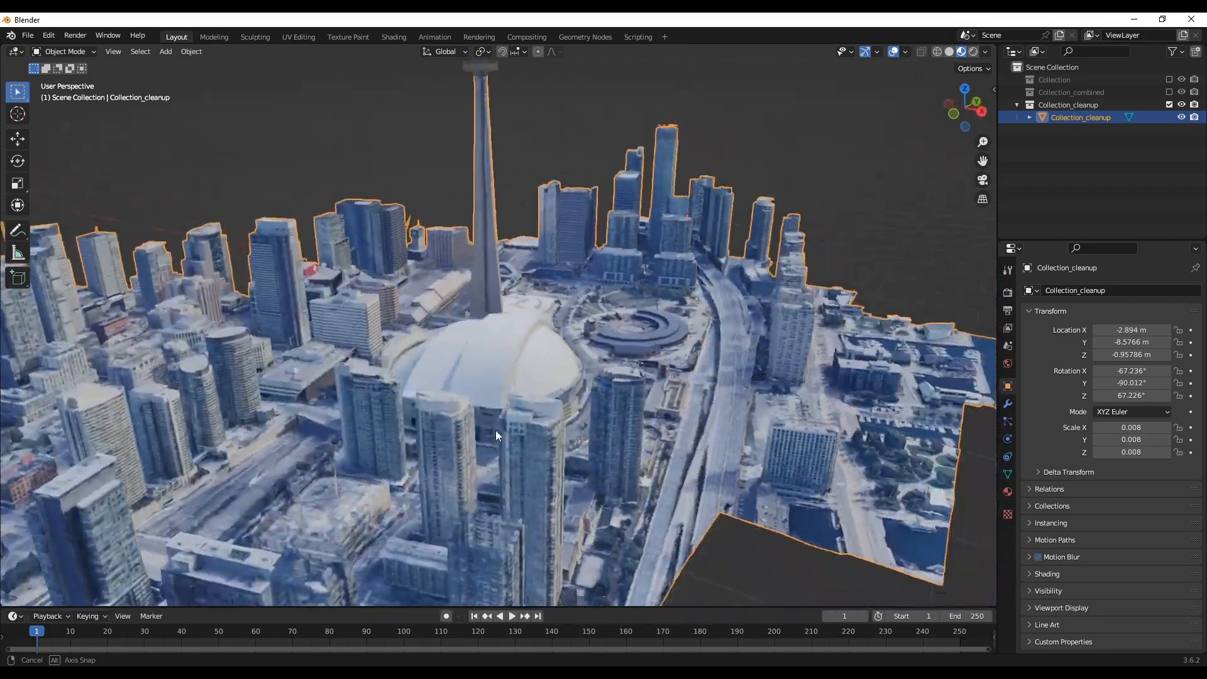
pyautogui.moveTo(497, 435); pyautogui.dragTo(410, 413)
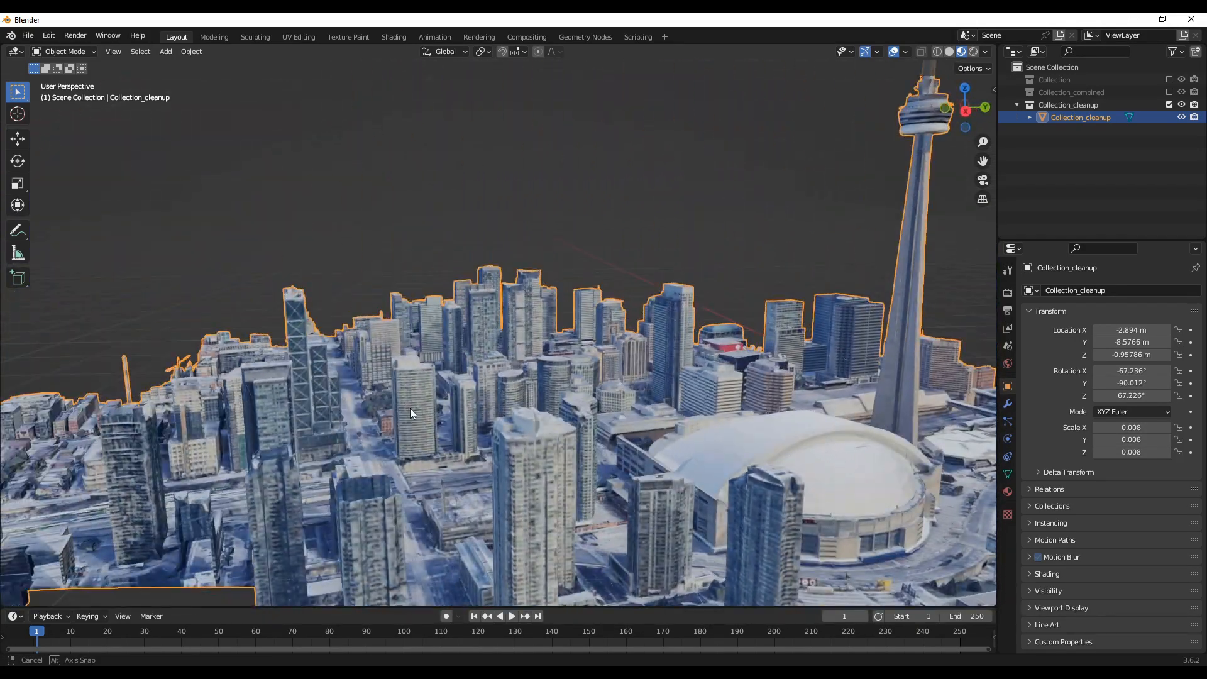
pyautogui.moveTo(412, 414); pyautogui.dragTo(513, 417)
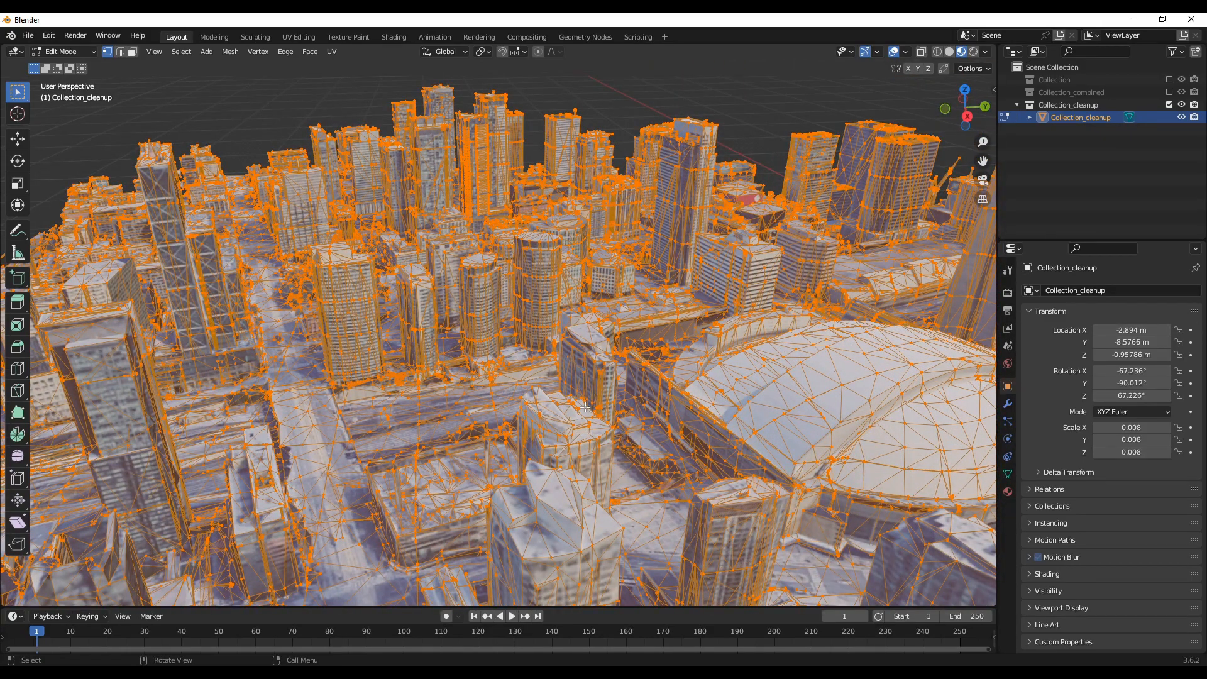
# - Return from Edit Mode to Object Mode and pull the view back to see the whole city
pyautogui.moveTo(585, 407); pyautogui.dragTo(595, 461)
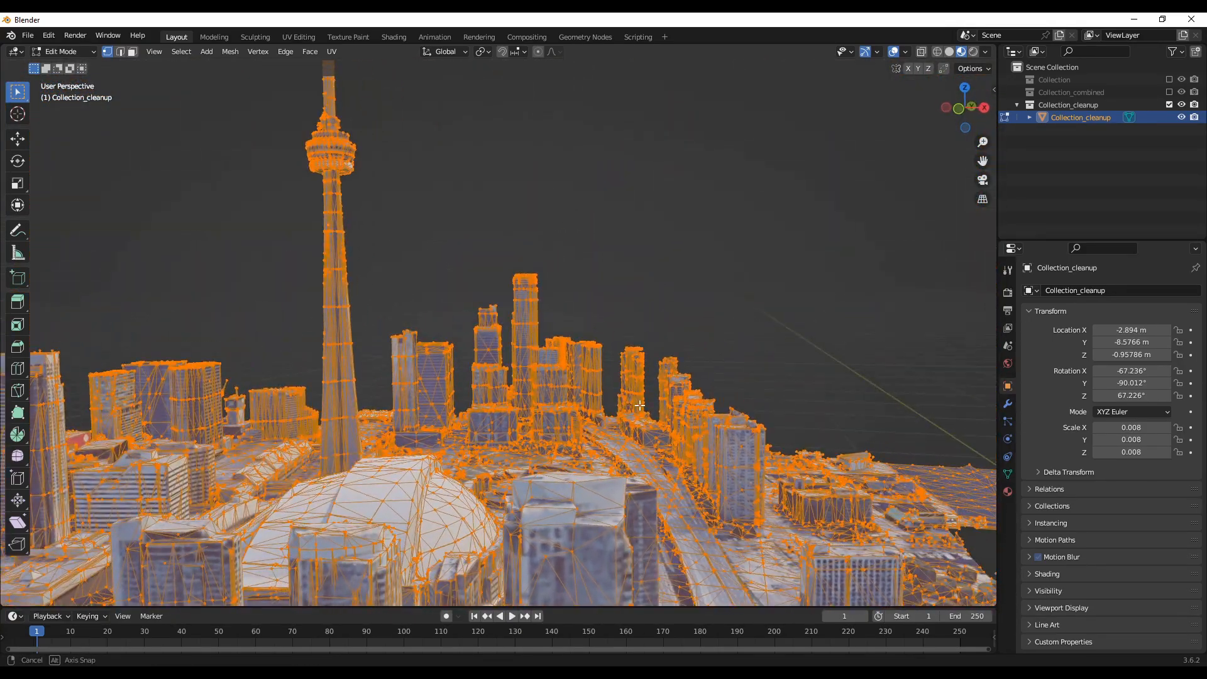
pyautogui.moveTo(639, 406); pyautogui.dragTo(539, 410)
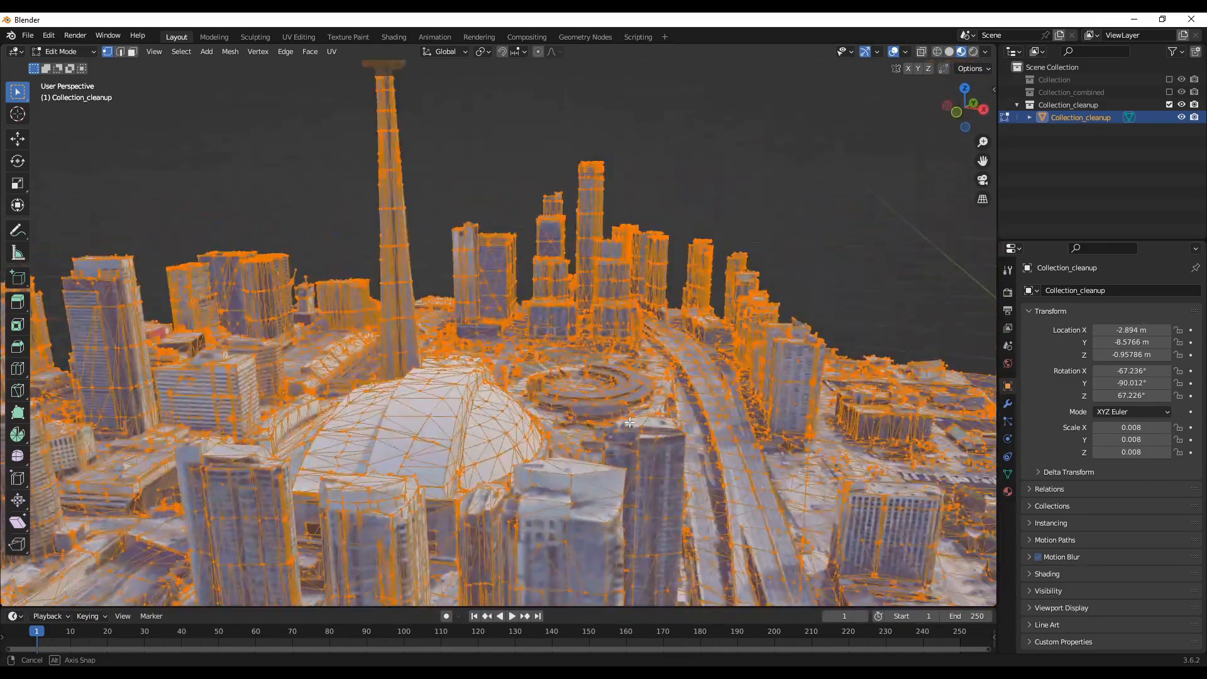
pyautogui.moveTo(630, 423); pyautogui.dragTo(466, 461)
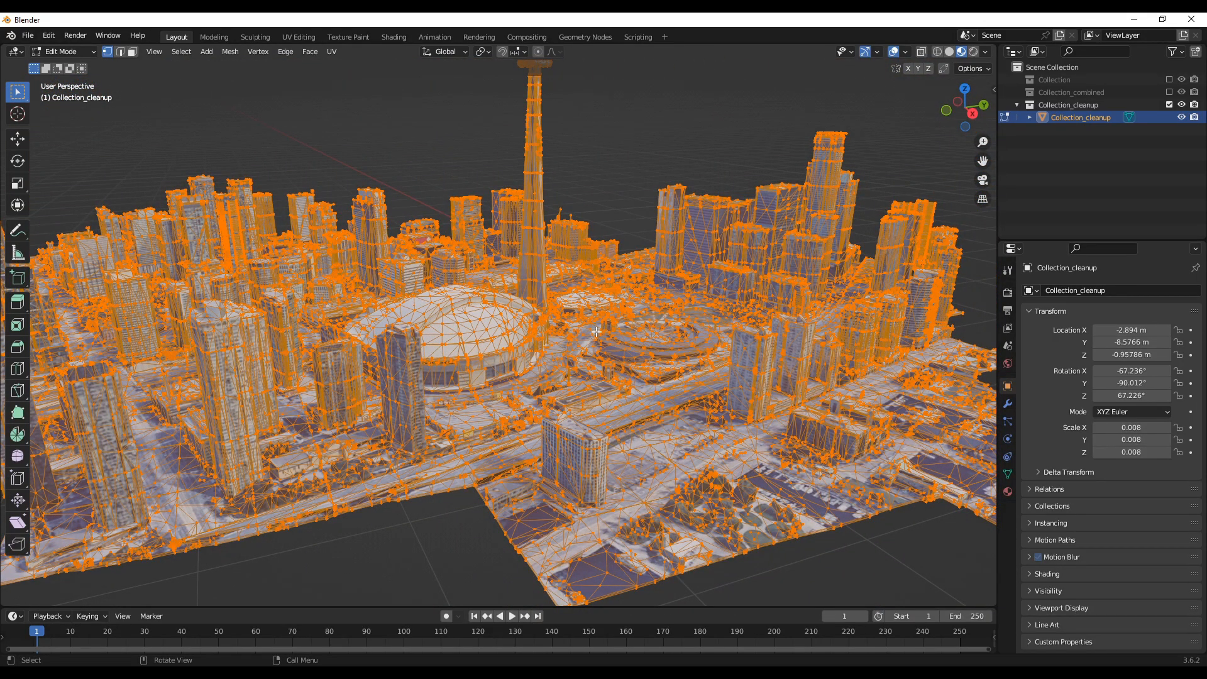
pyautogui.moveTo(596, 331); pyautogui.dragTo(753, 362)
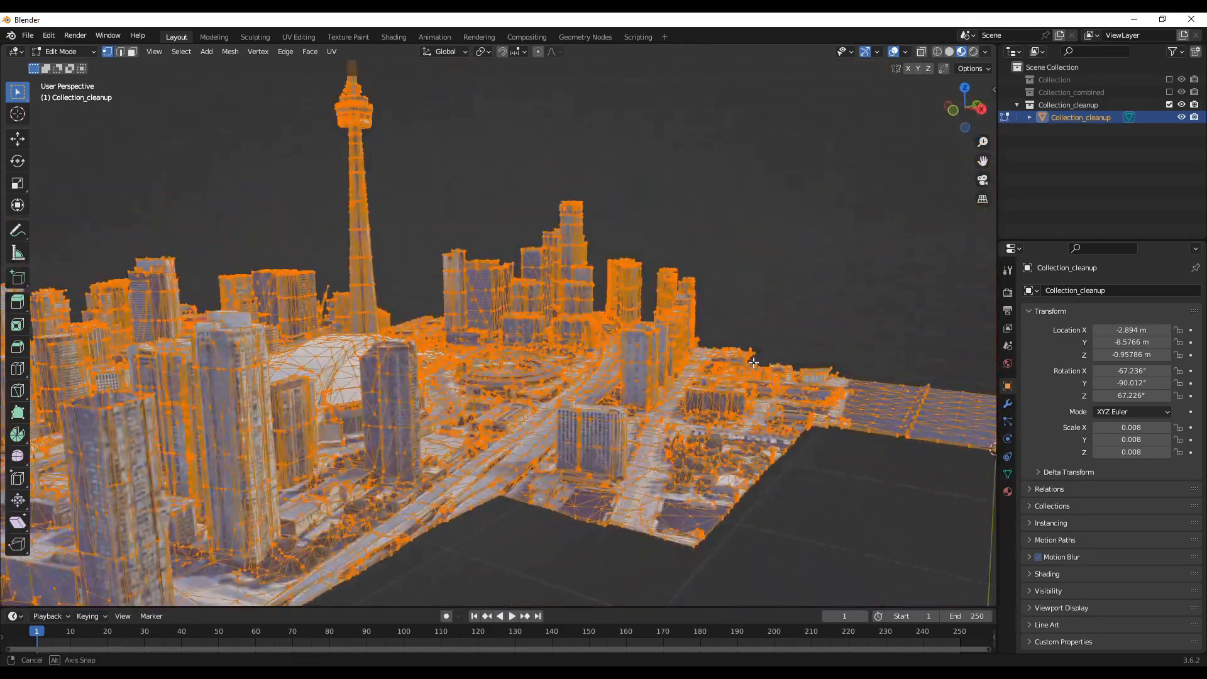
pyautogui.press('Tab')
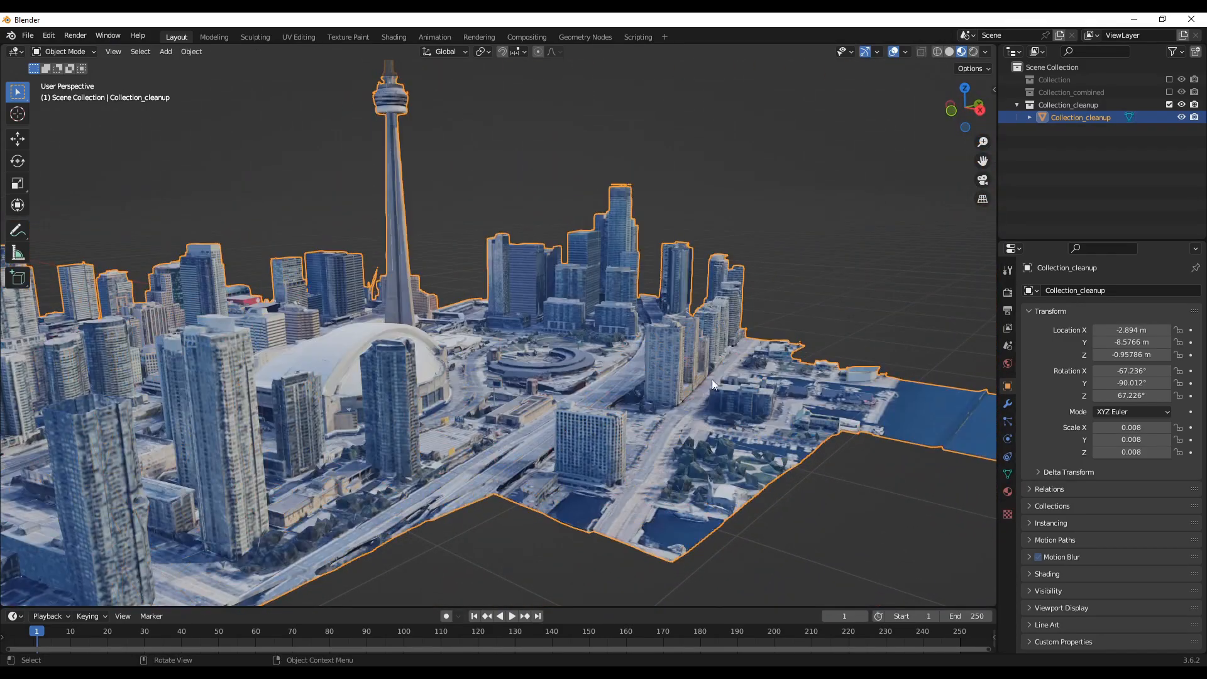
pyautogui.moveTo(712, 385); pyautogui.dragTo(577, 420)
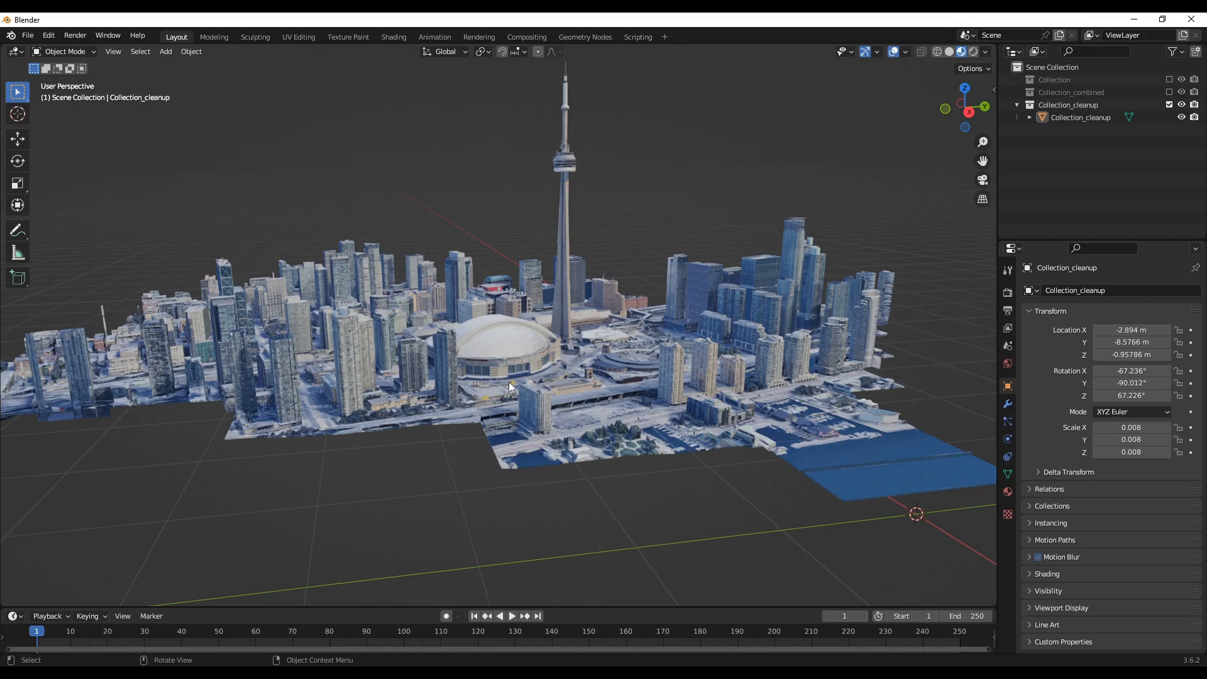
pyautogui.moveTo(370, 137)
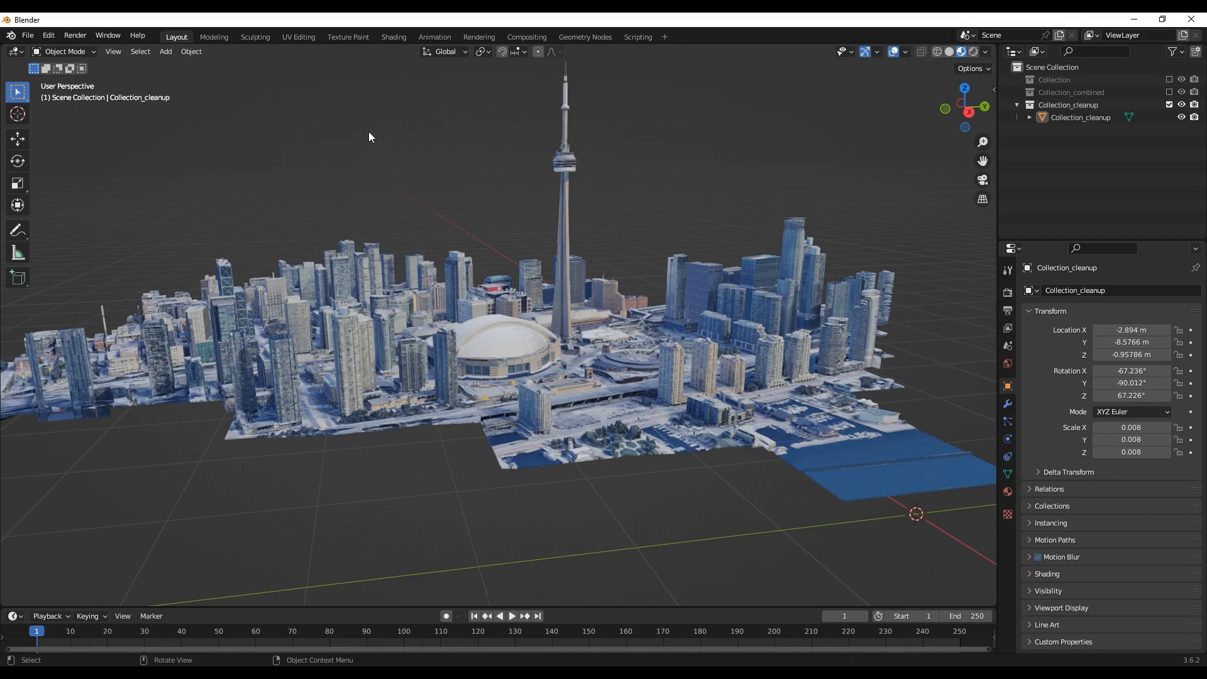
pyautogui.click(394, 37)
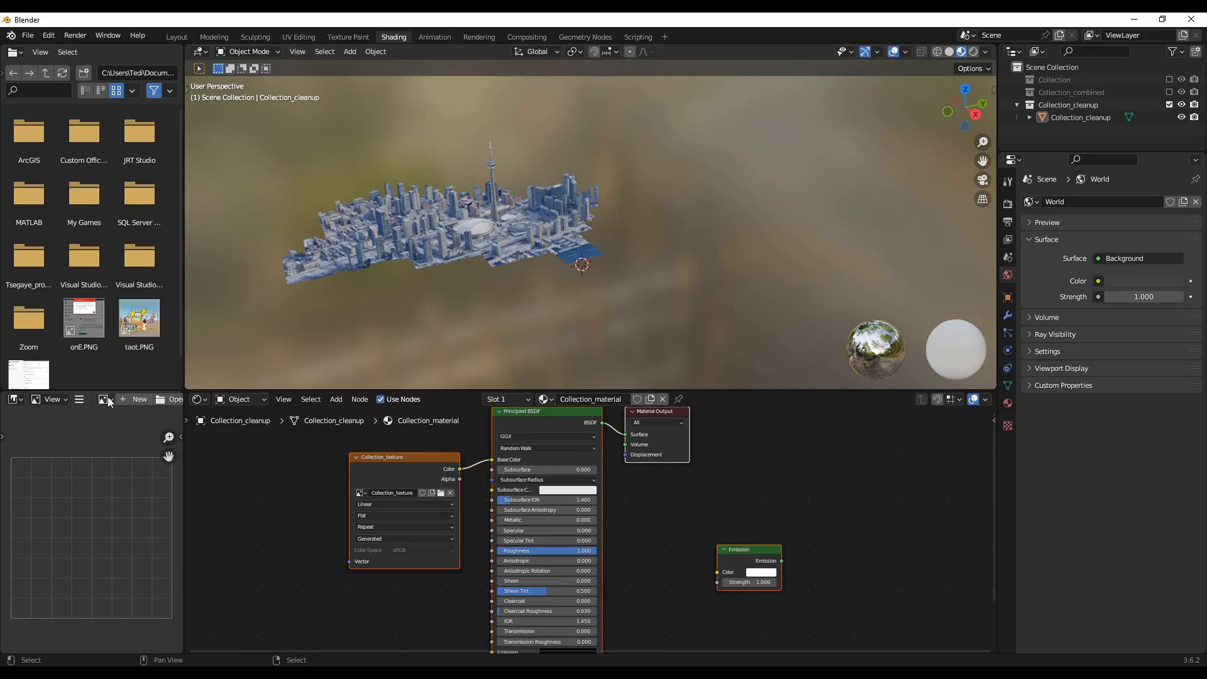
# - Confirm the city uses Collection_material, then display the baked Collection_texture image in the Image Editor
pyautogui.click(176, 36)
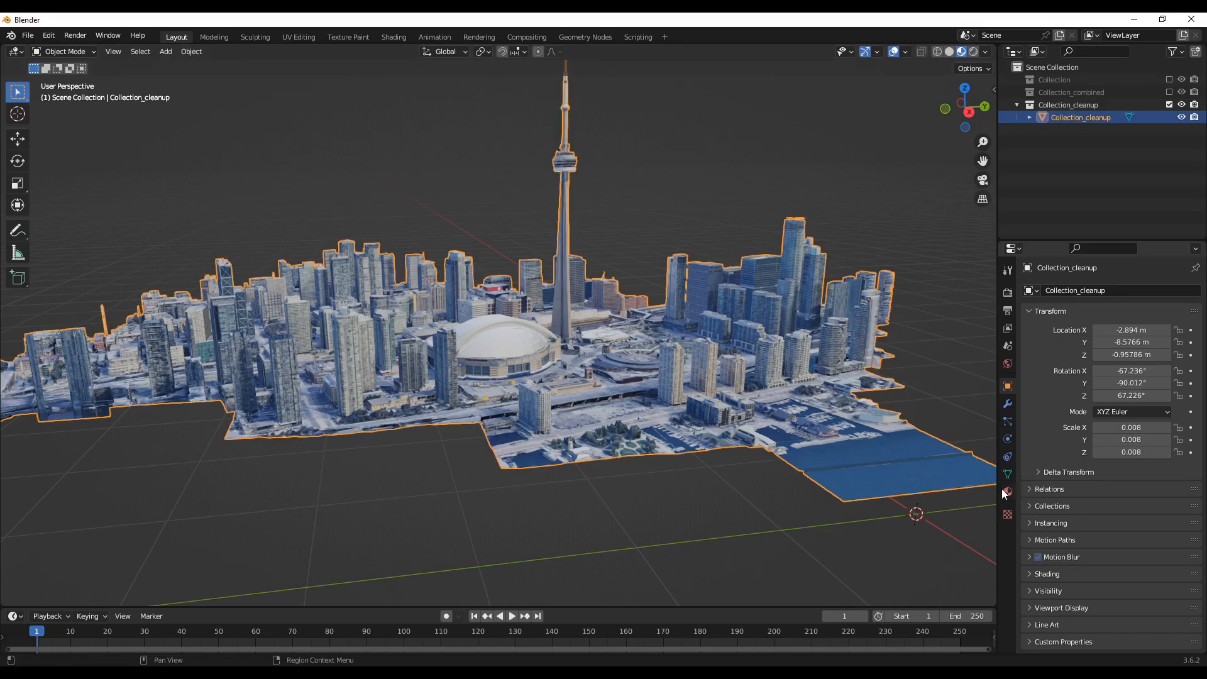
pyautogui.click(1006, 492)
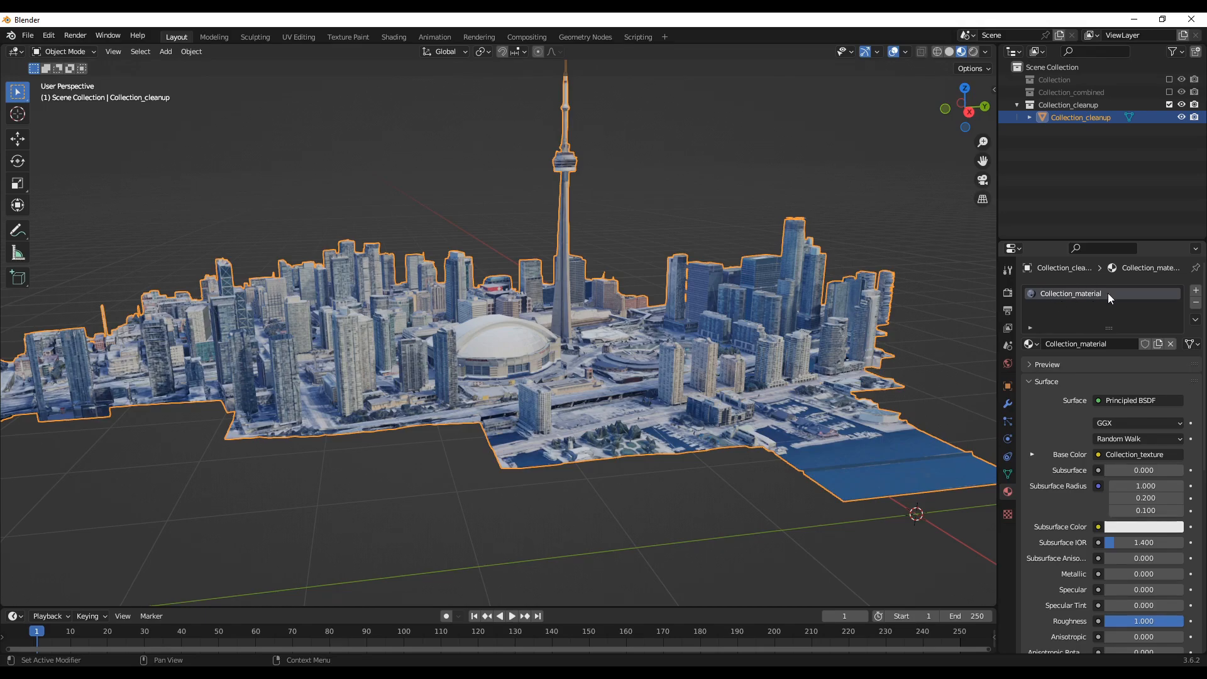
pyautogui.moveTo(1113, 297)
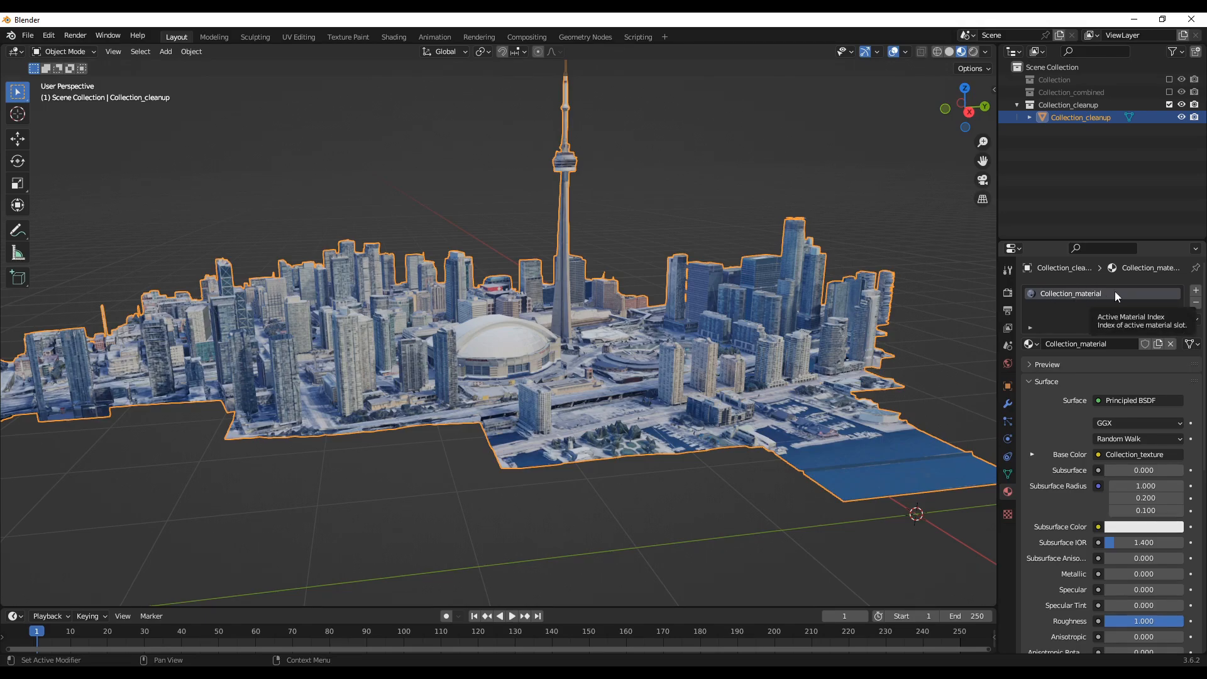
pyautogui.moveTo(469, 443)
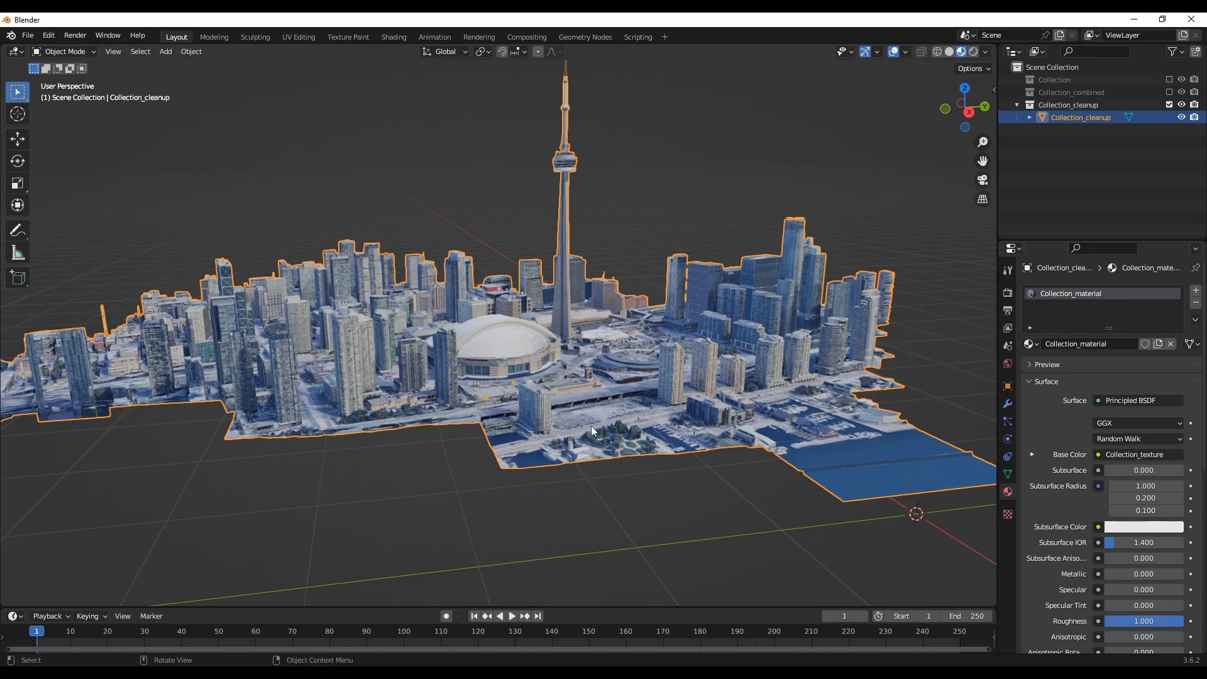
pyautogui.moveTo(255, 36)
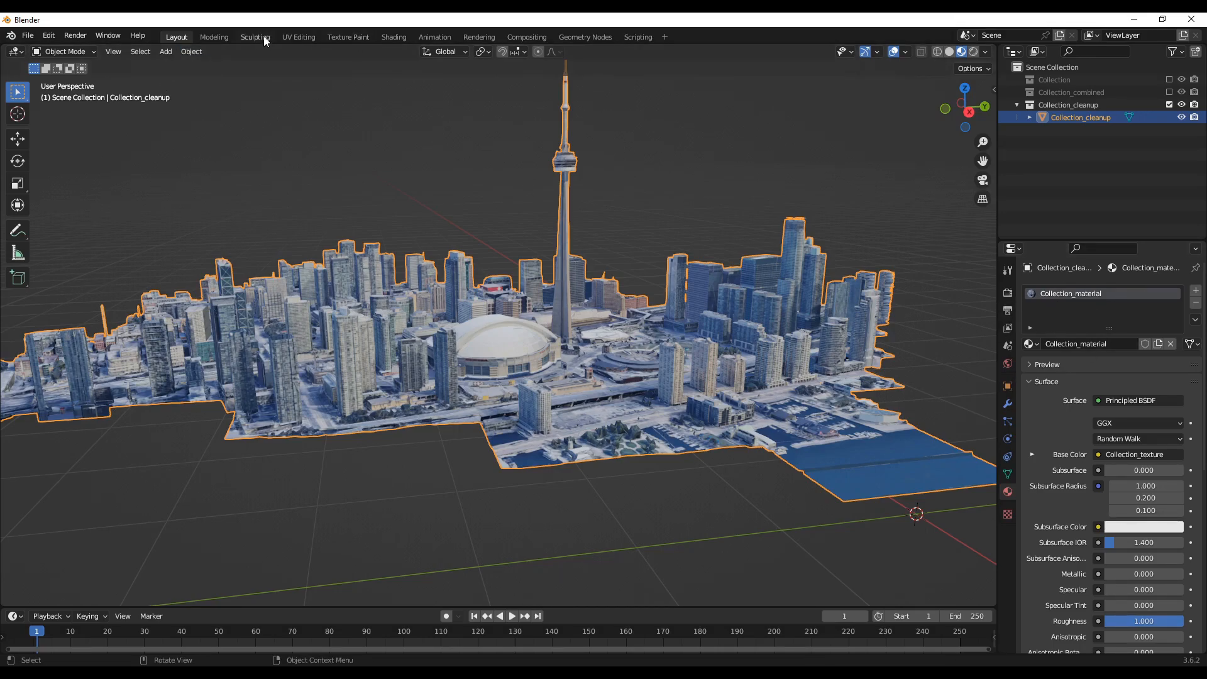
pyautogui.click(393, 36)
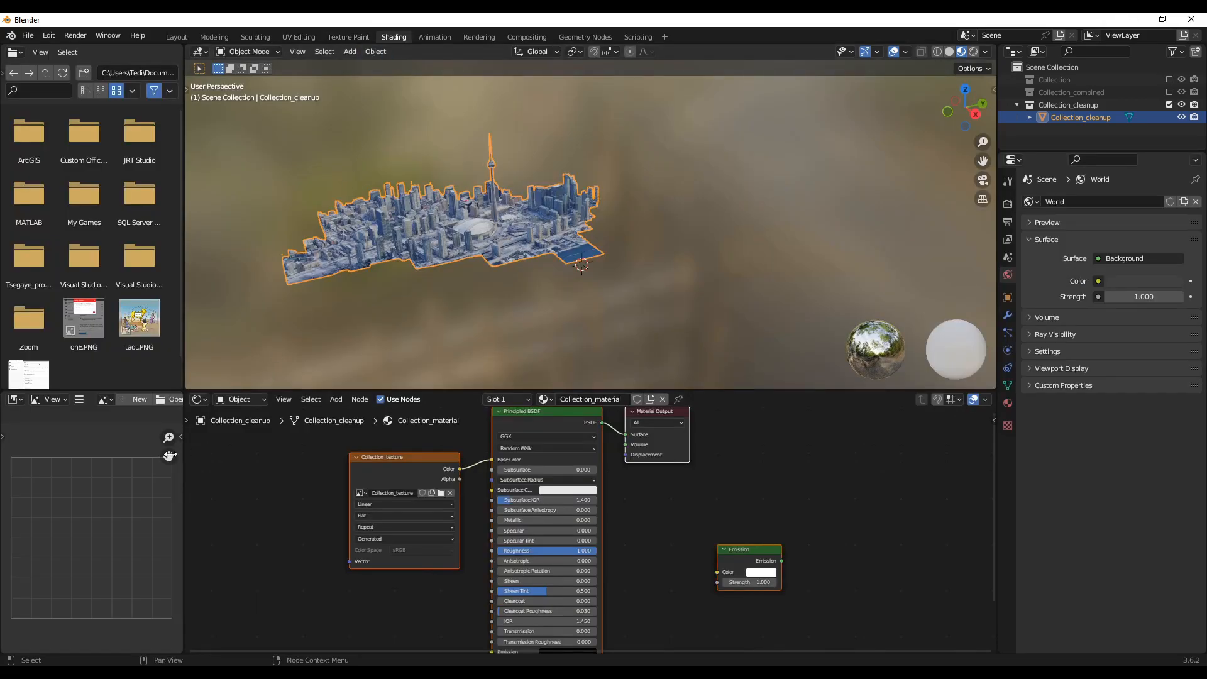
pyautogui.click(103, 399)
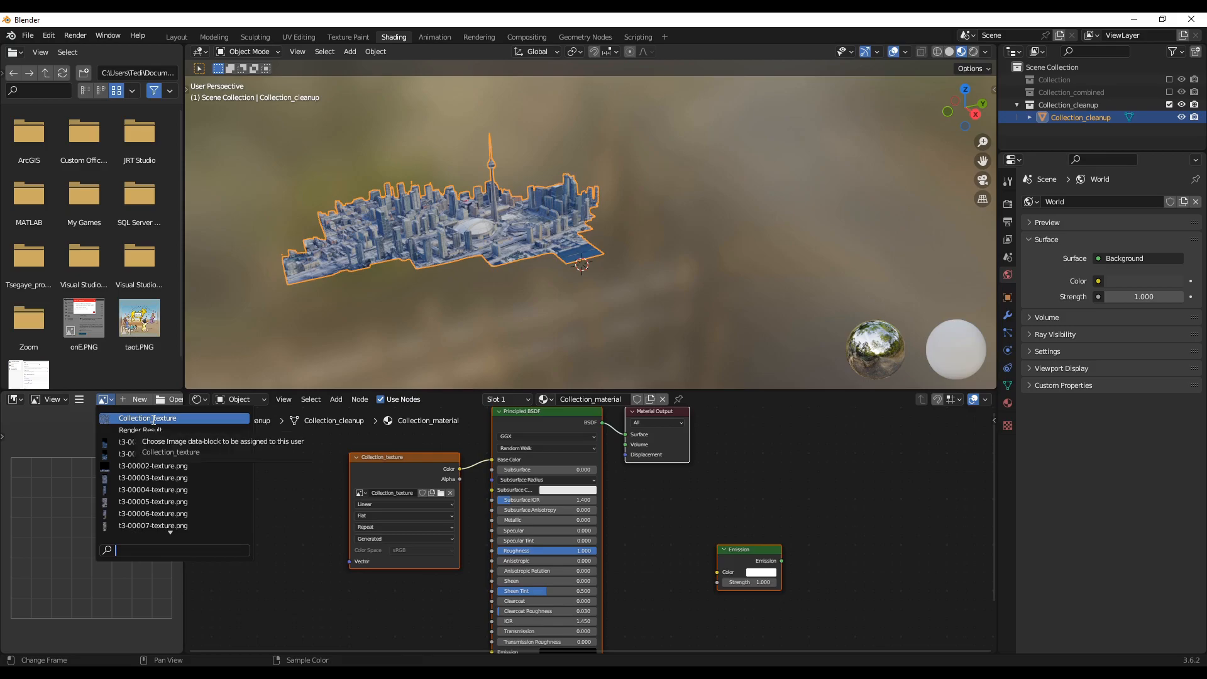
pyautogui.click(145, 417)
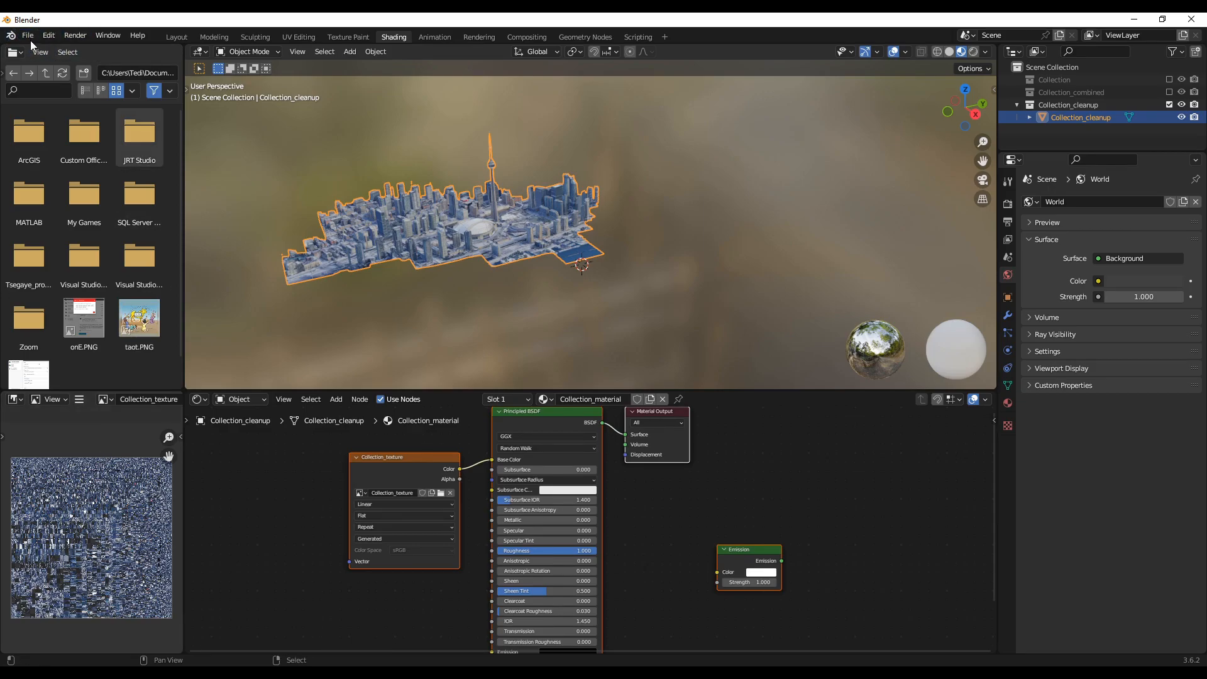
# - Pack all external resources into the blend file and return to the Layout view of the city
pyautogui.click(27, 35)
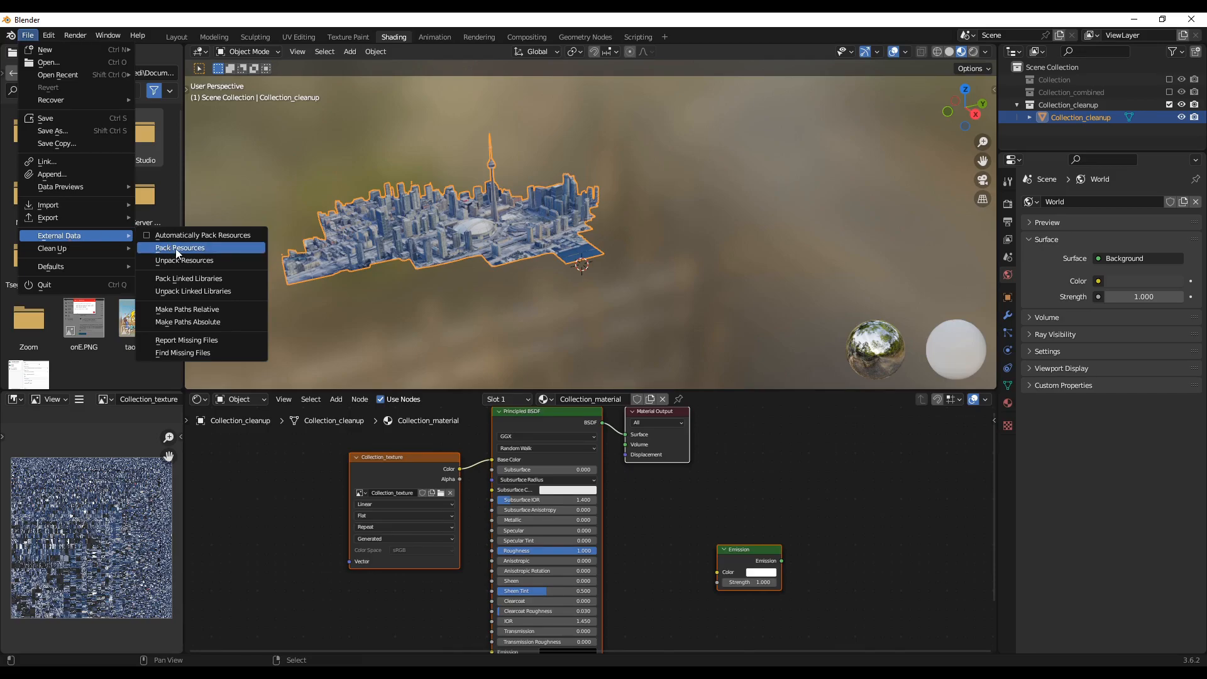
pyautogui.click(180, 248)
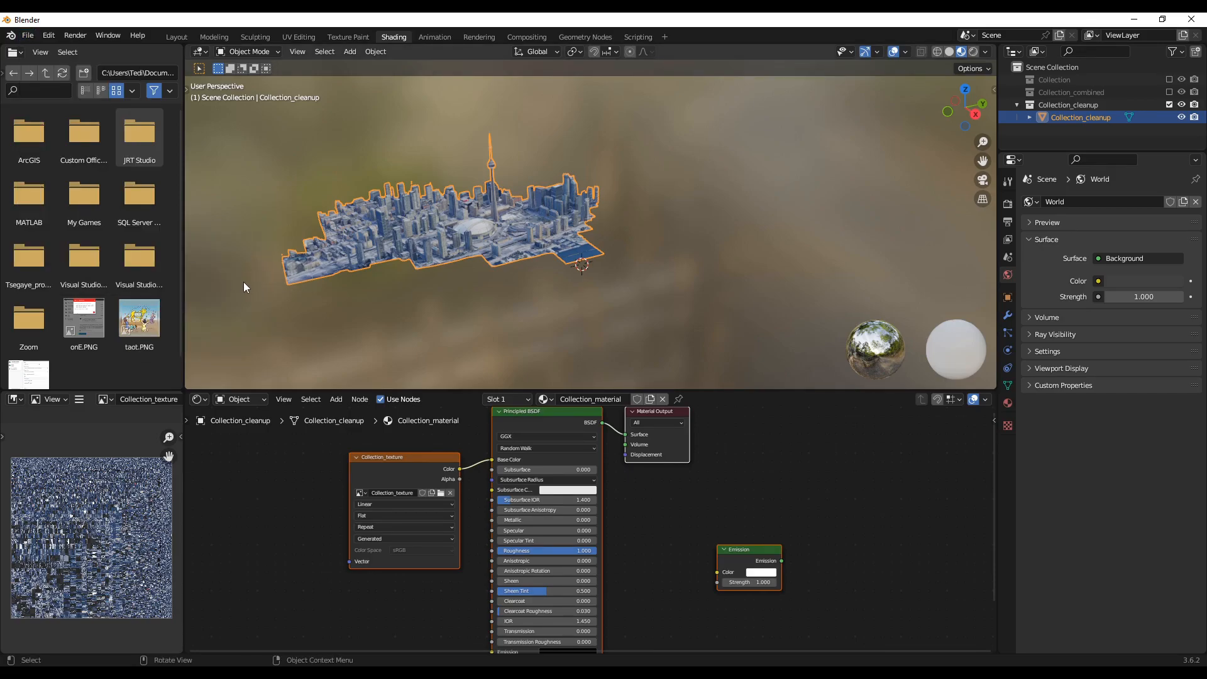
pyautogui.moveTo(343, 335)
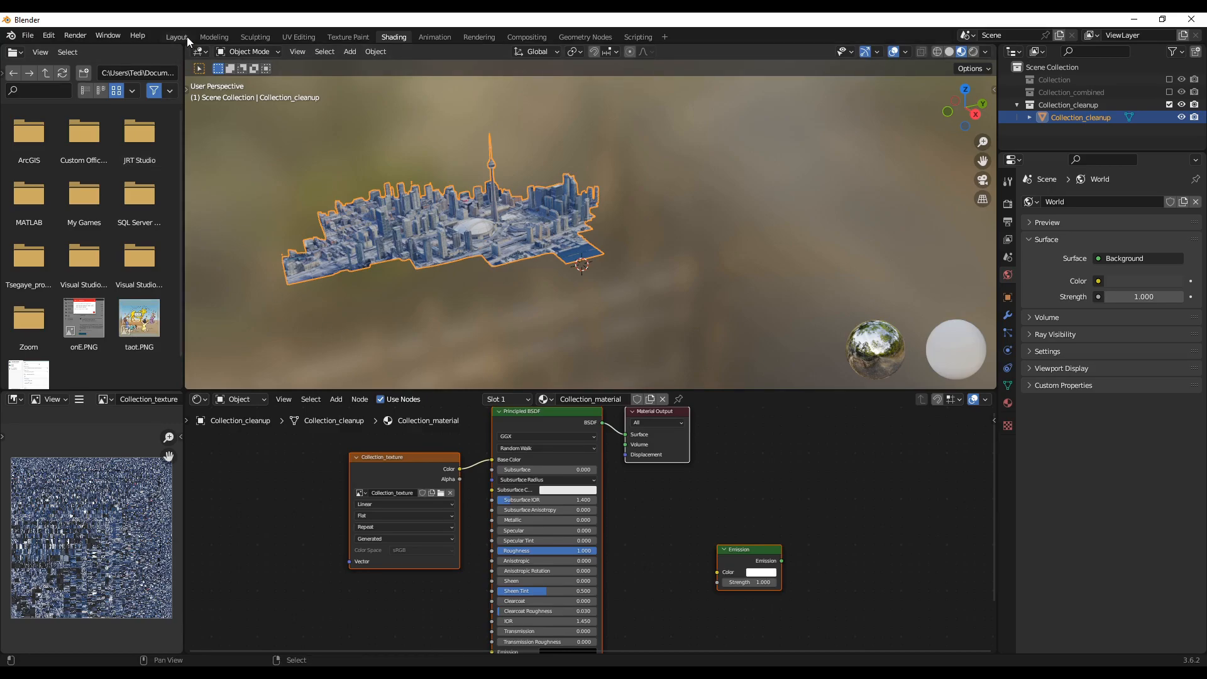
pyautogui.click(176, 37)
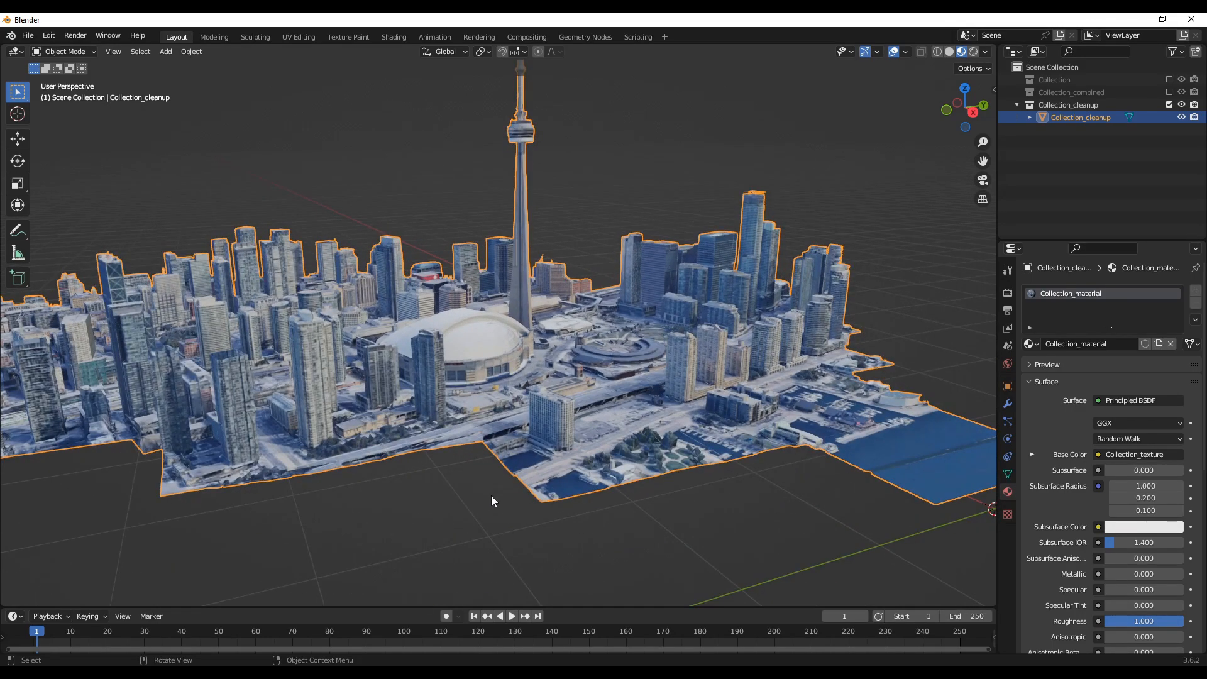
pyautogui.moveTo(493, 501); pyautogui.dragTo(507, 515)
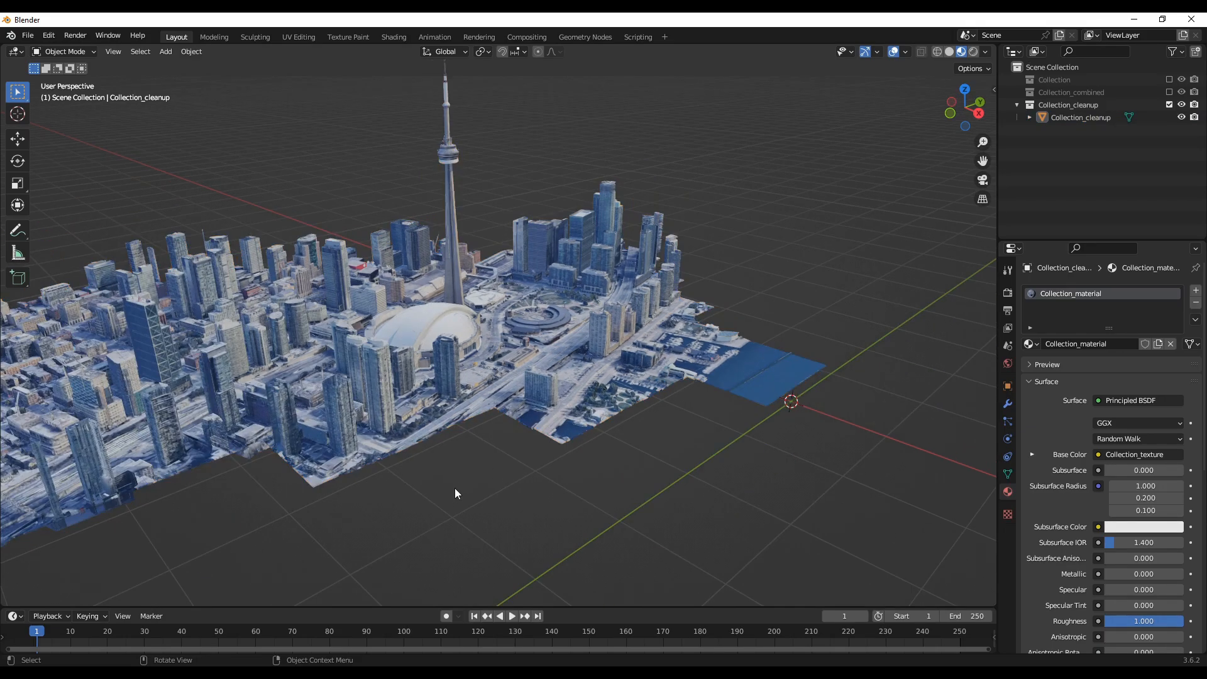
pyautogui.moveTo(455, 492); pyautogui.dragTo(376, 479)
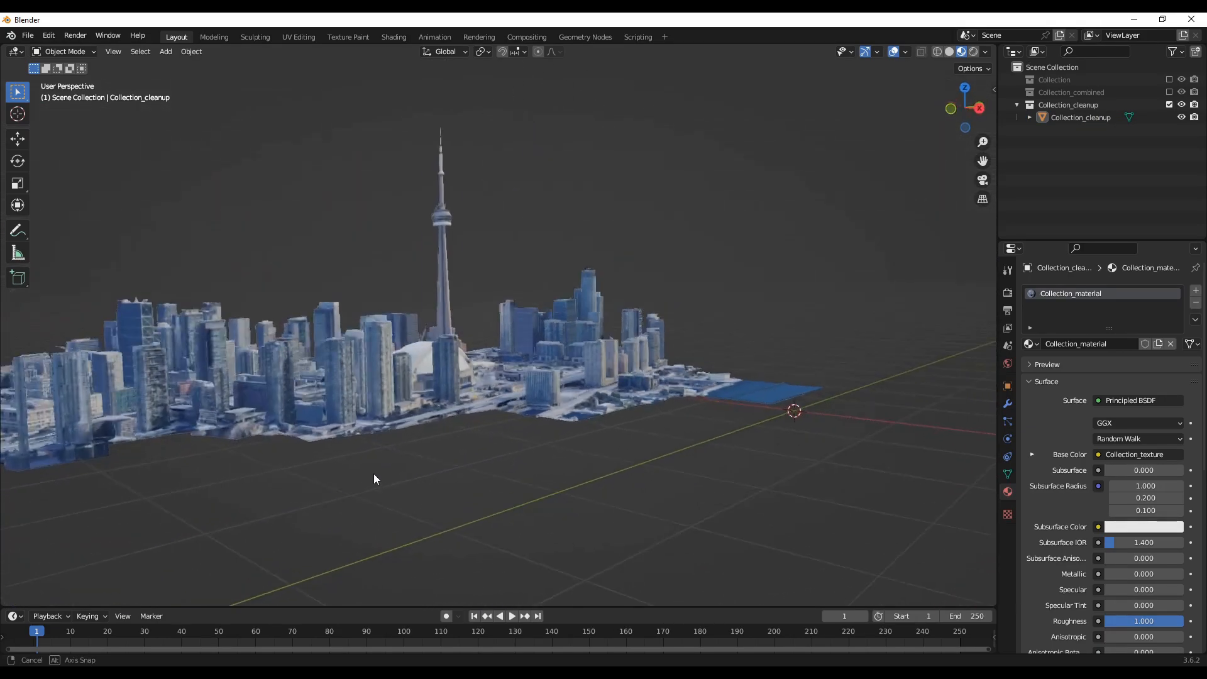